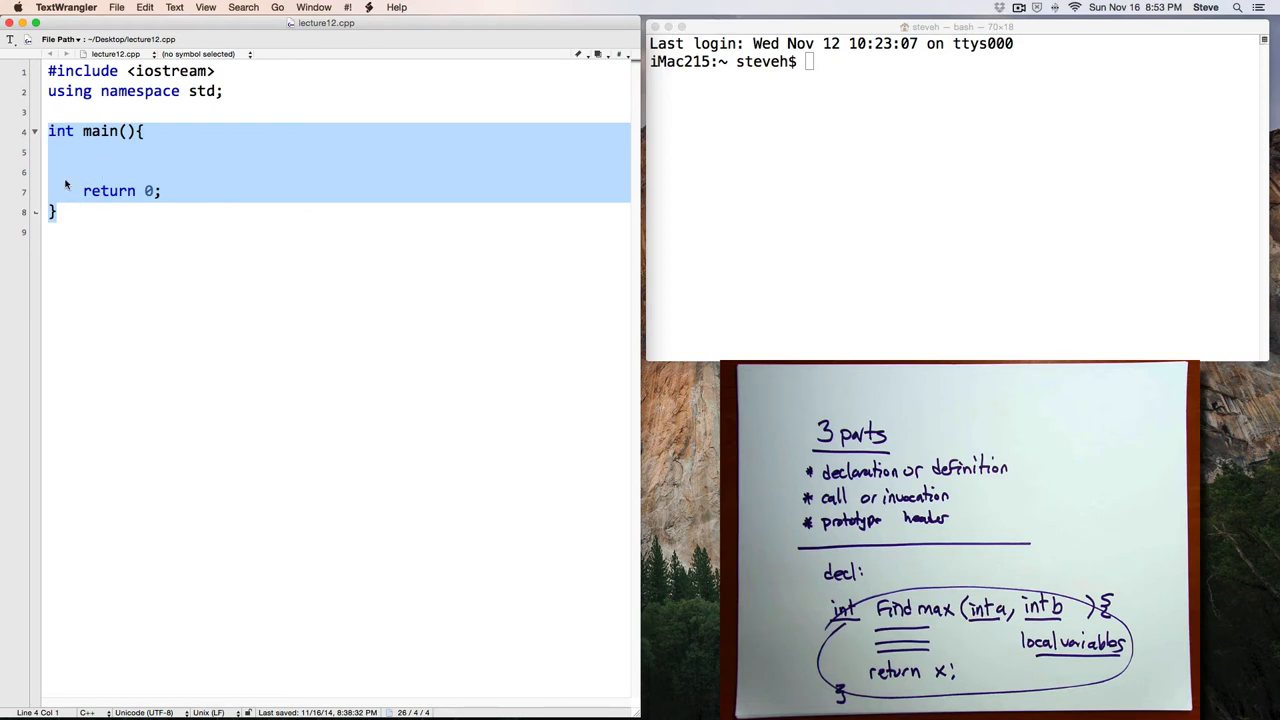
pyautogui.moveTo(83, 198)
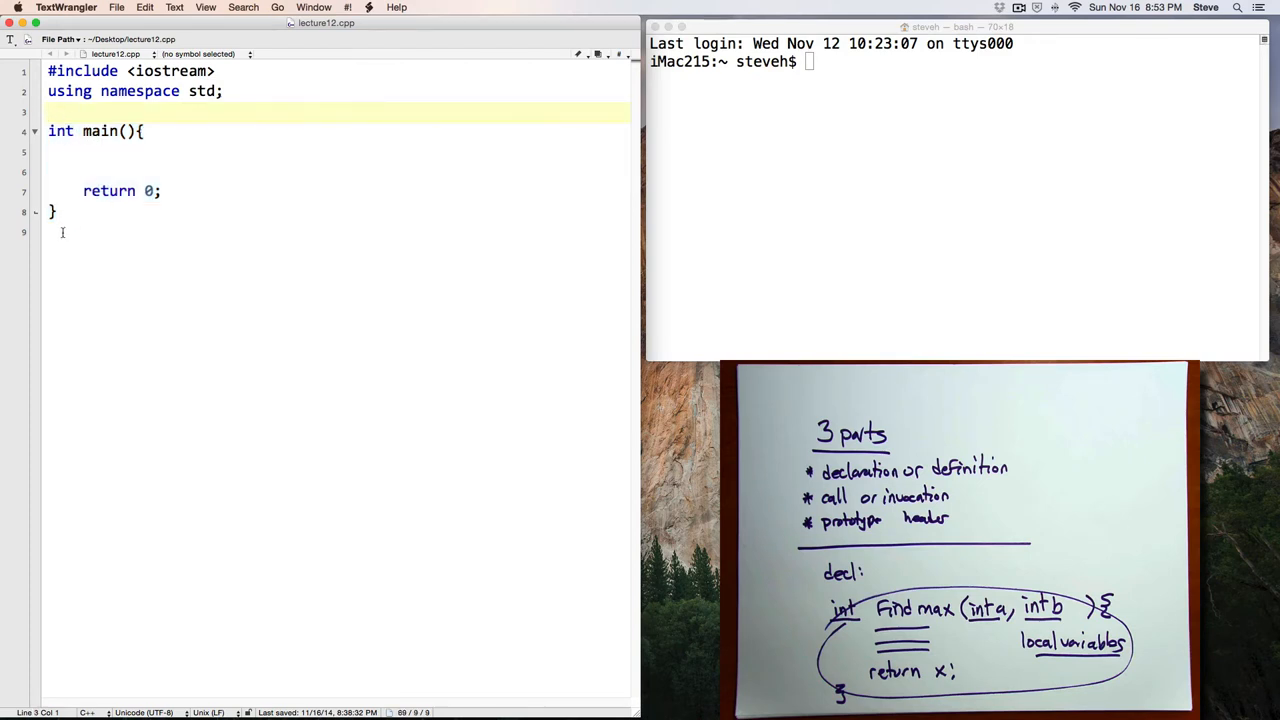
# Place the cursor on the empty line 3 above int main() to insert new code
pyautogui.click(60, 112)
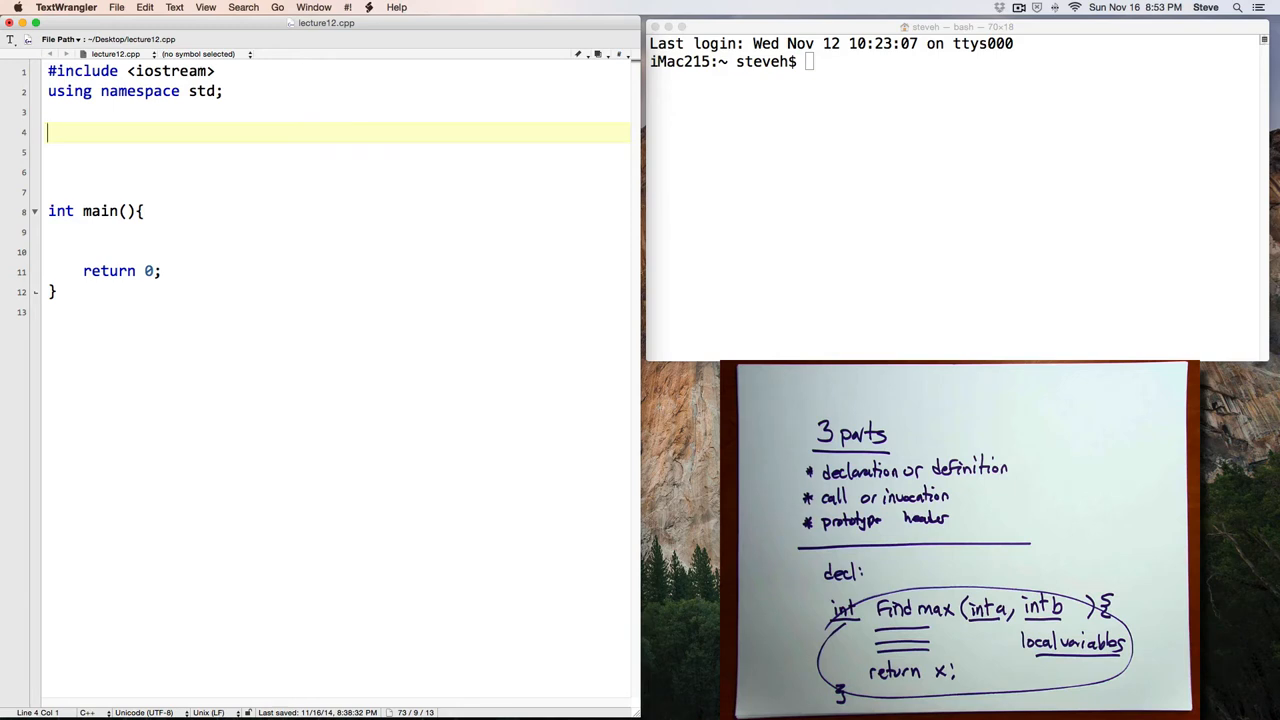
# Write void greet(string name) above main, printing "Hello, " << name << endl
pyautogui.write('void')
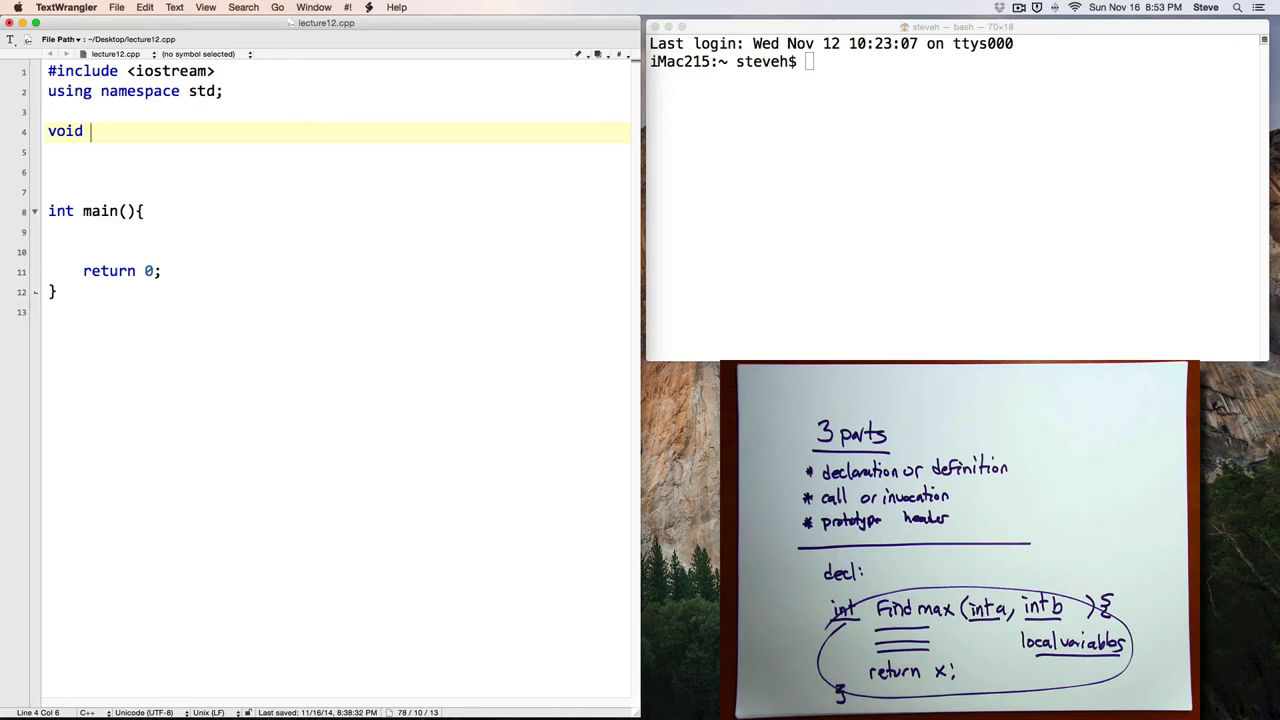
pyautogui.write('greet')
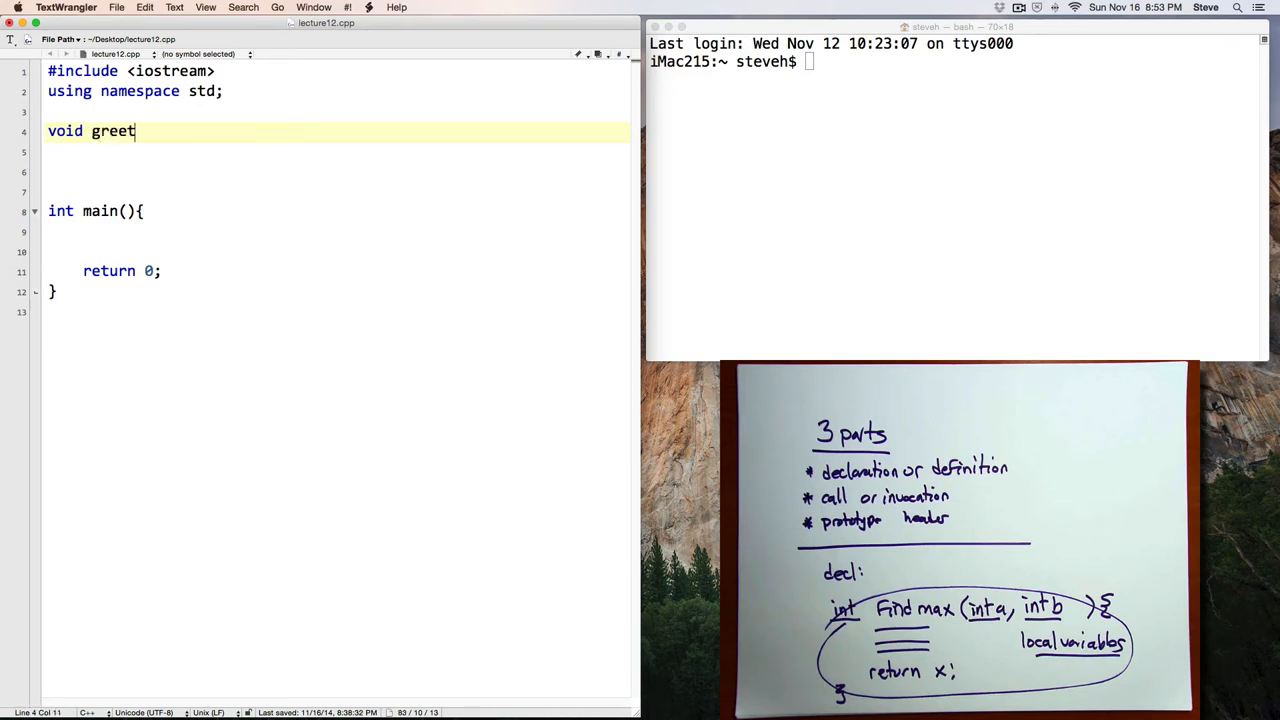
pyautogui.write('(string name){')
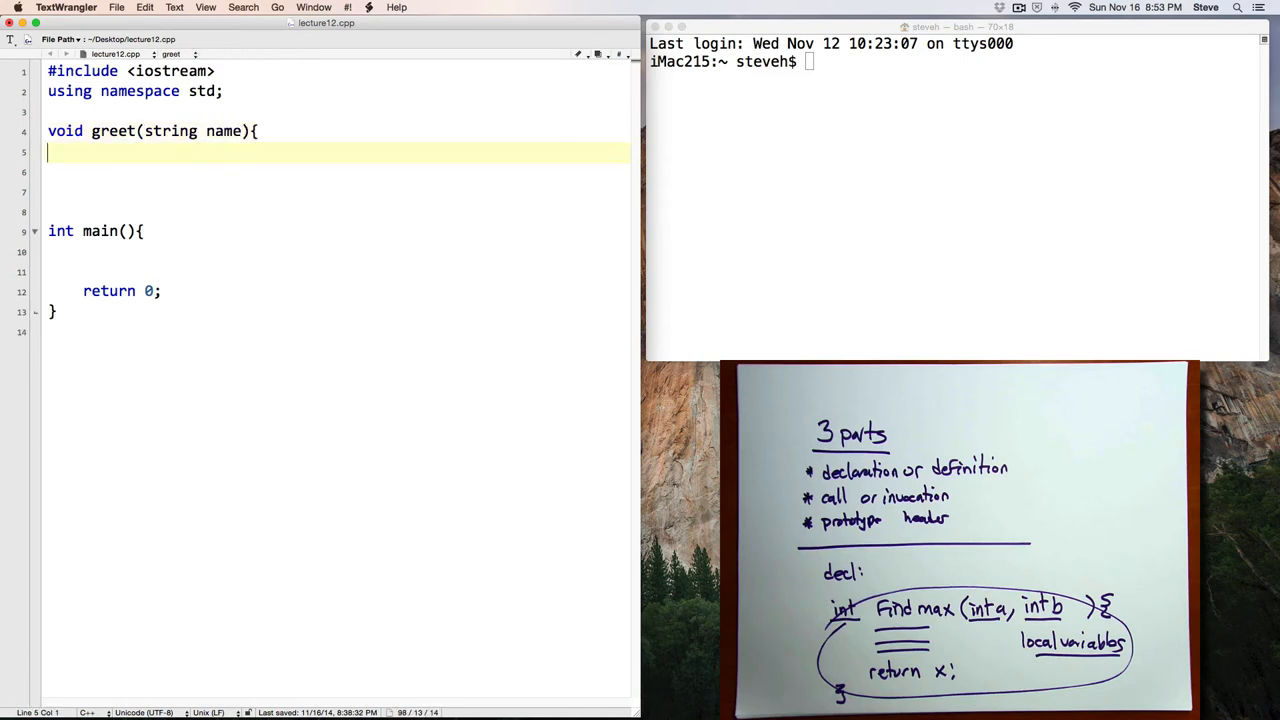
pyautogui.write('}')
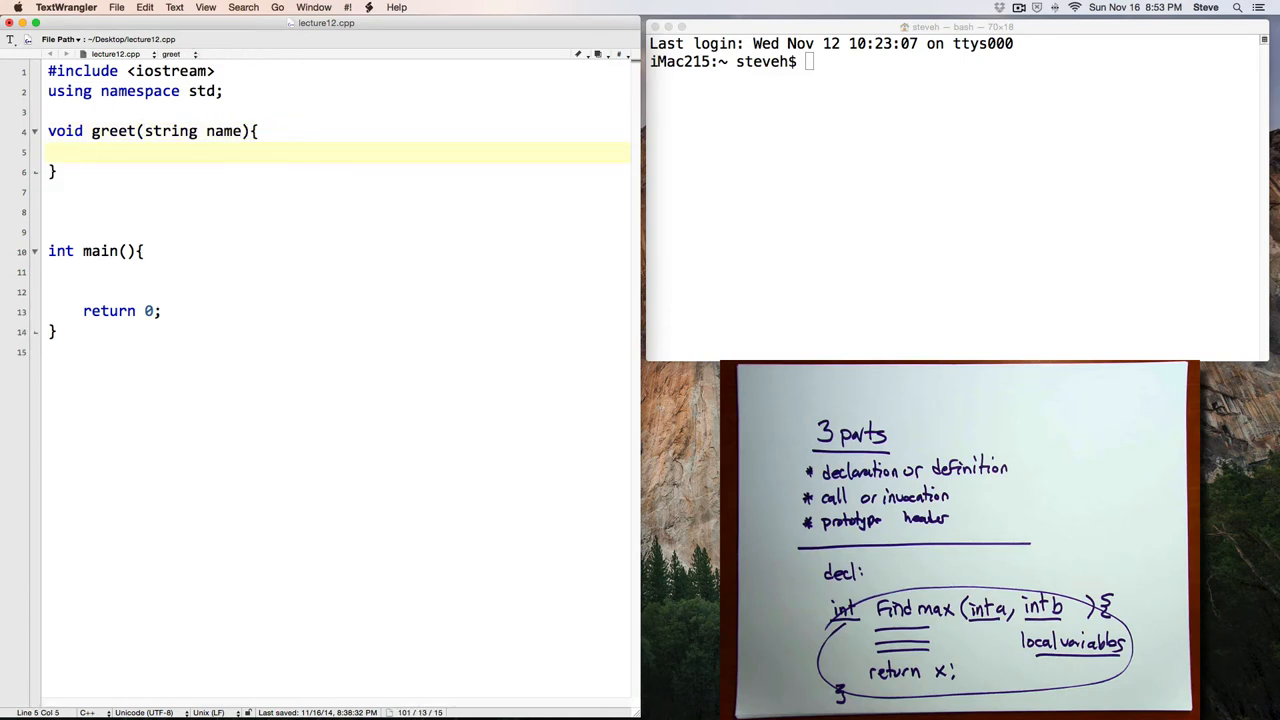
pyautogui.write('cout <<')
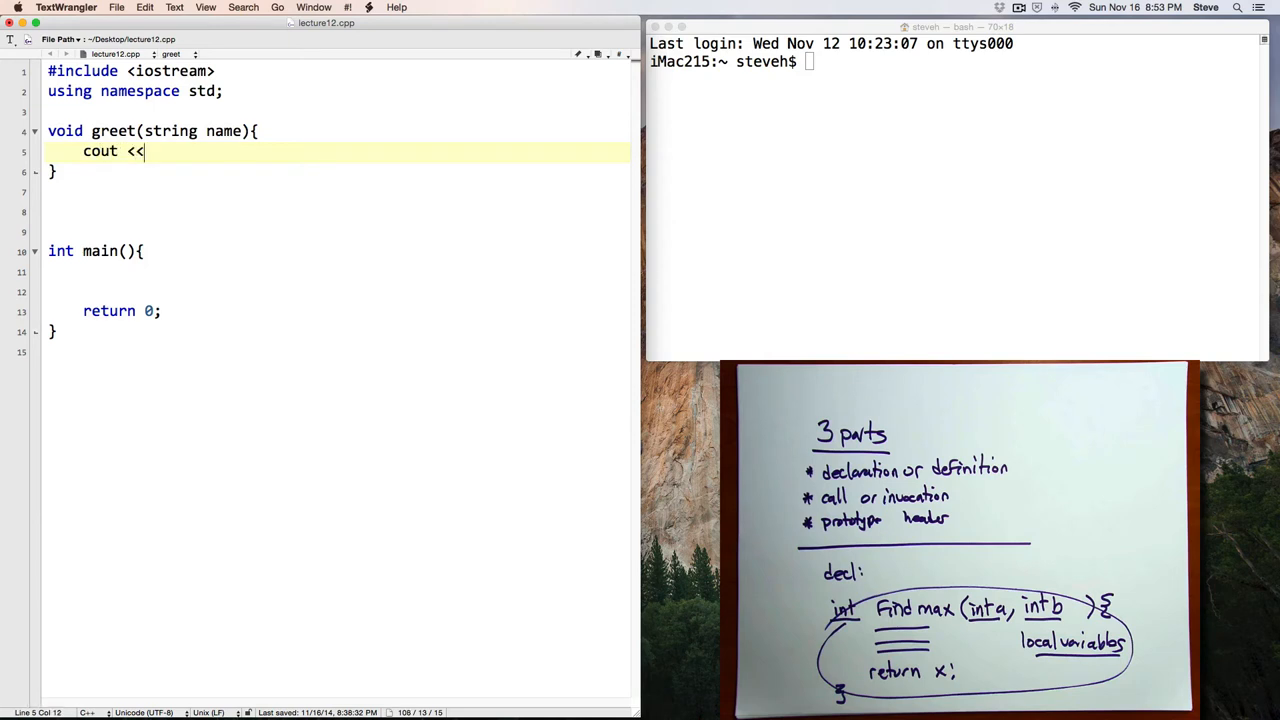
pyautogui.write('"Hell')
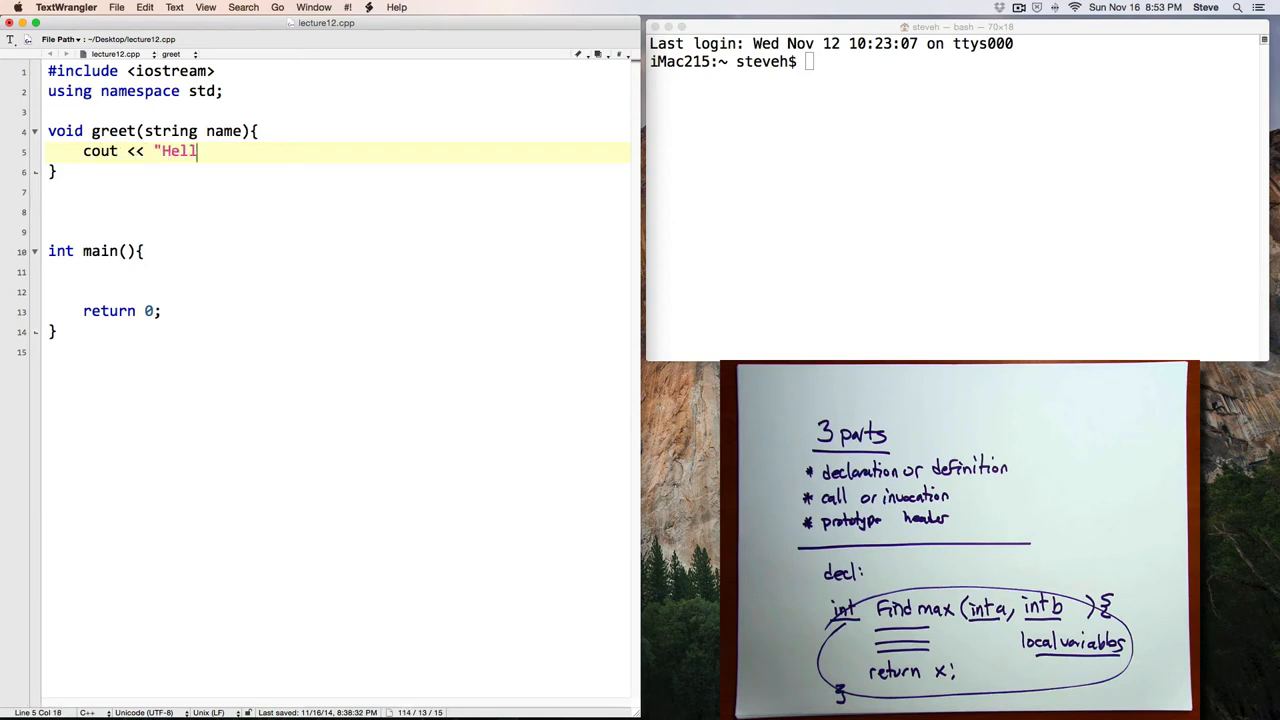
pyautogui.write('o, "')
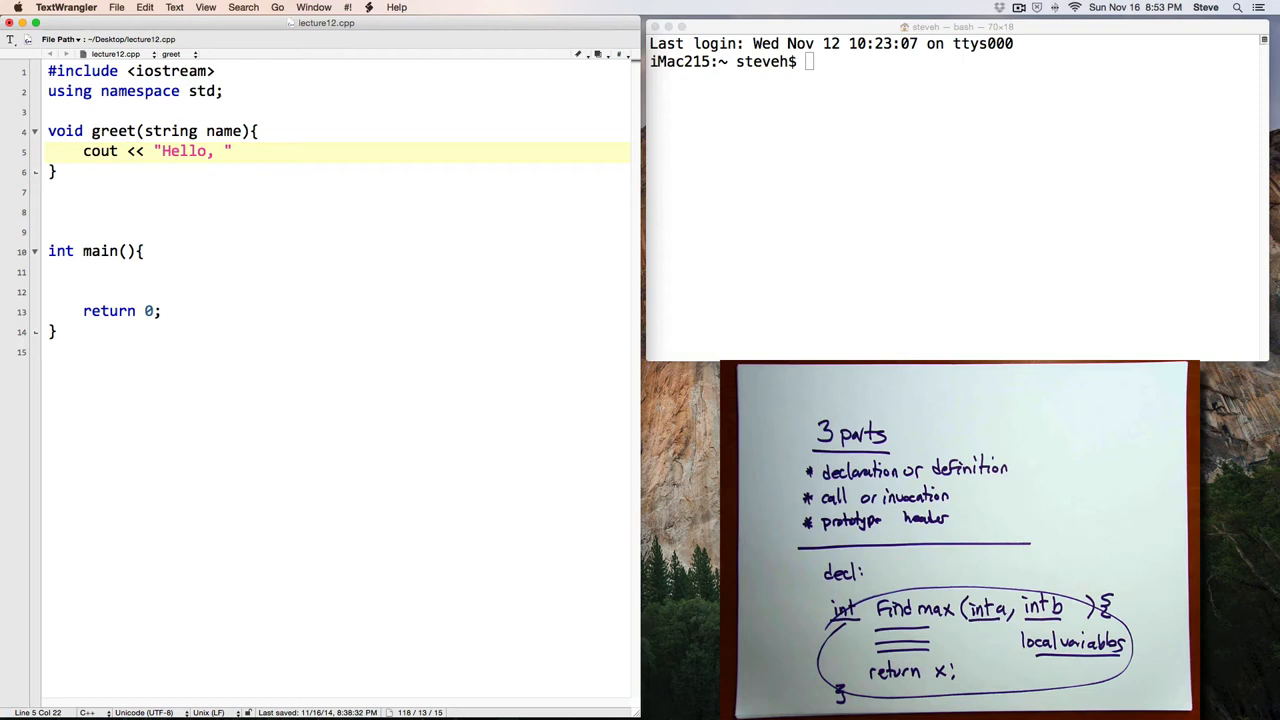
pyautogui.write('<< name')
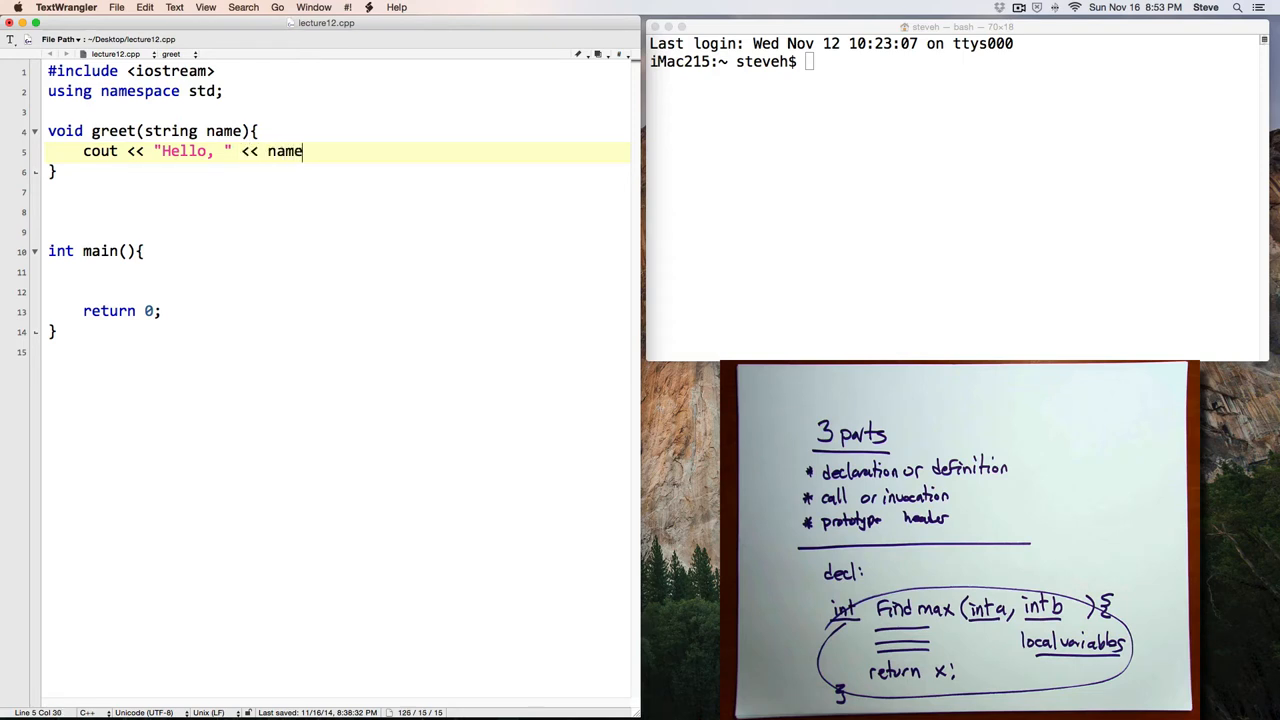
pyautogui.write('<< endl;')
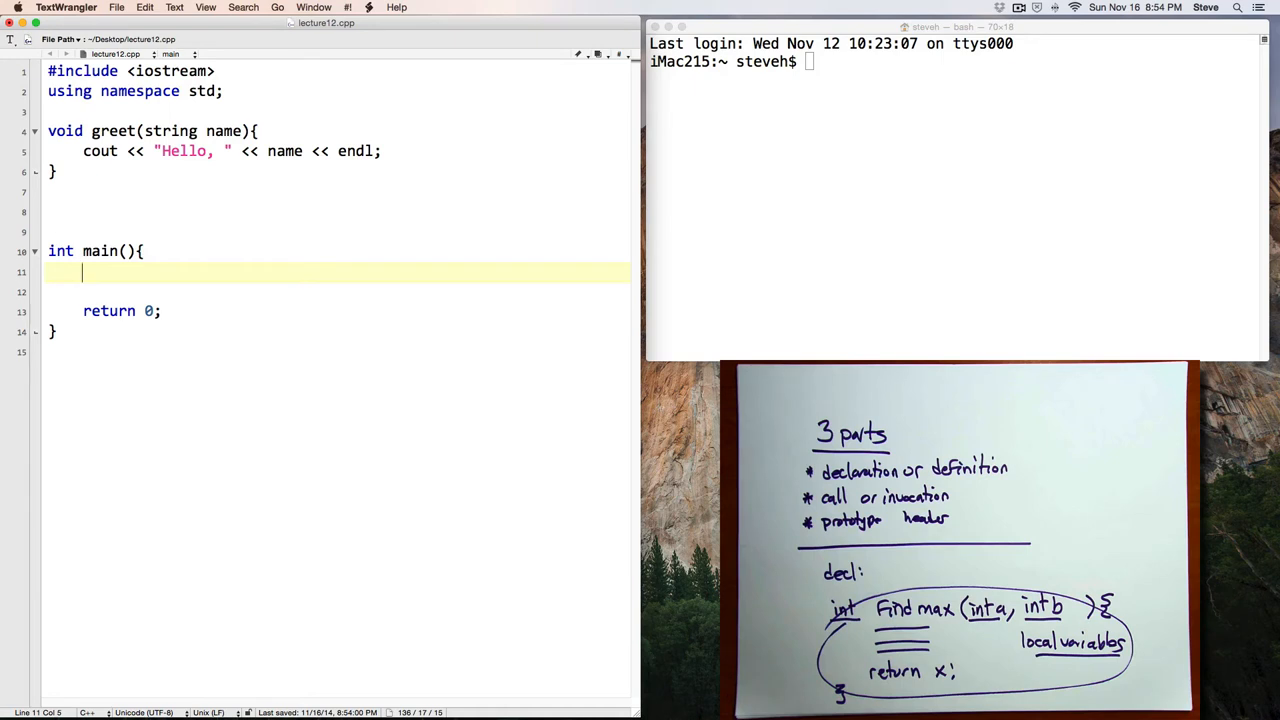
# Add the call greet("Steve"); inside main and select the greet function block
pyautogui.write('greet')
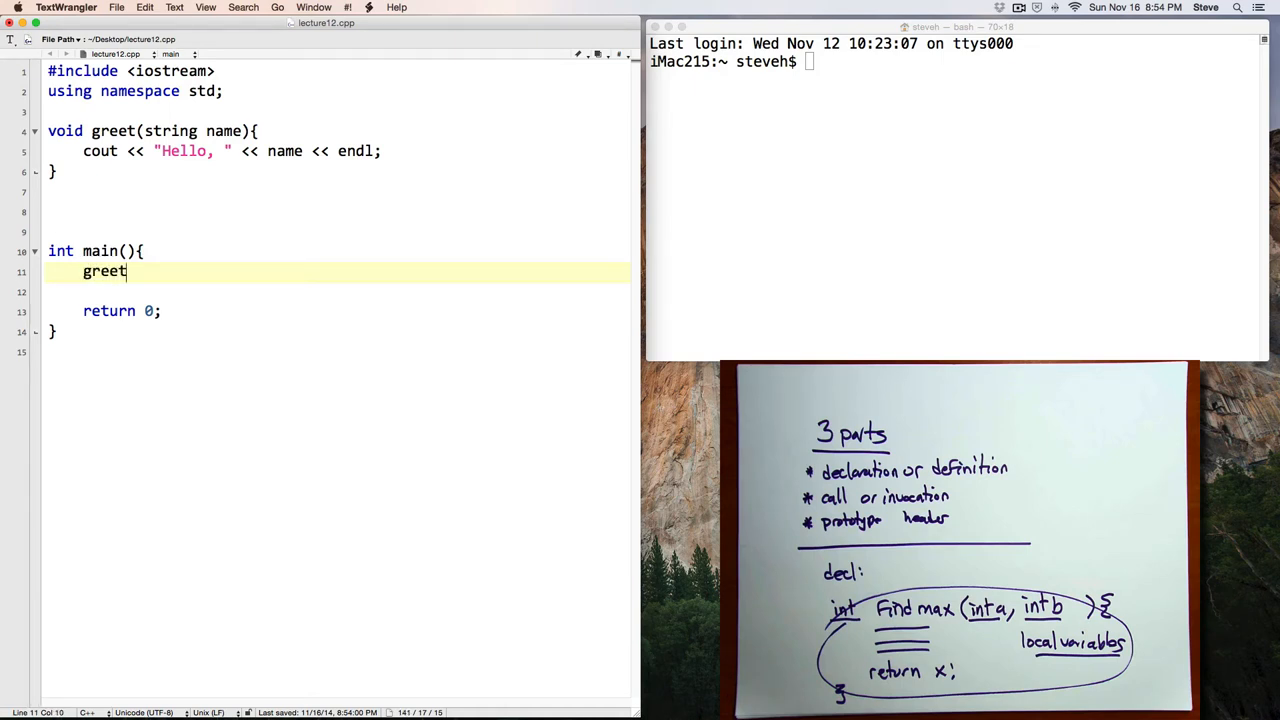
pyautogui.write('("Steve')
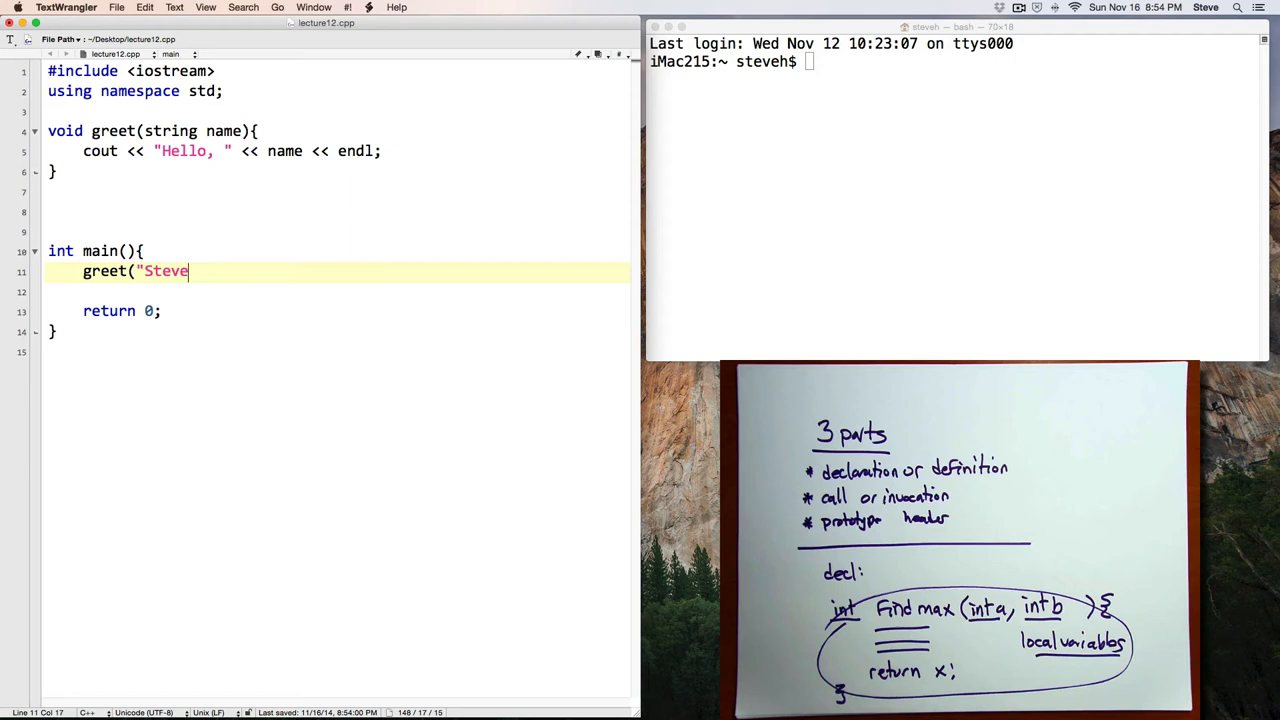
pyautogui.write('");')
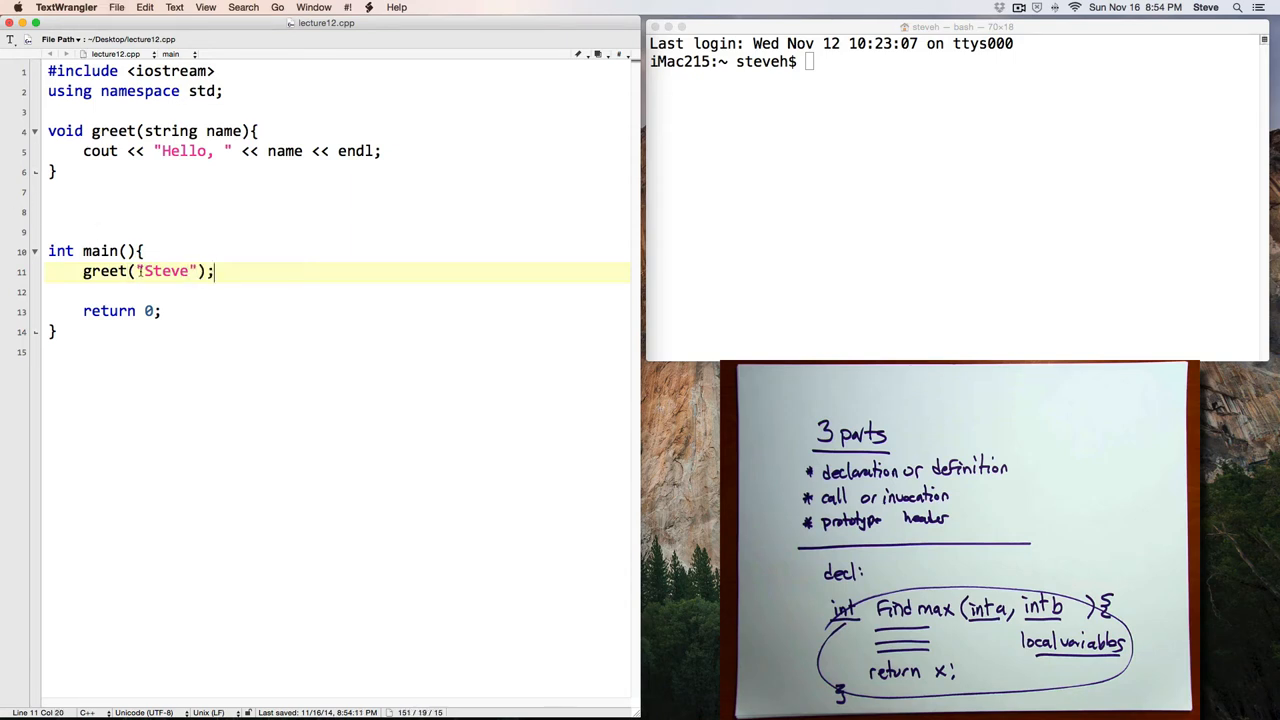
pyautogui.doubleClick(165, 271)
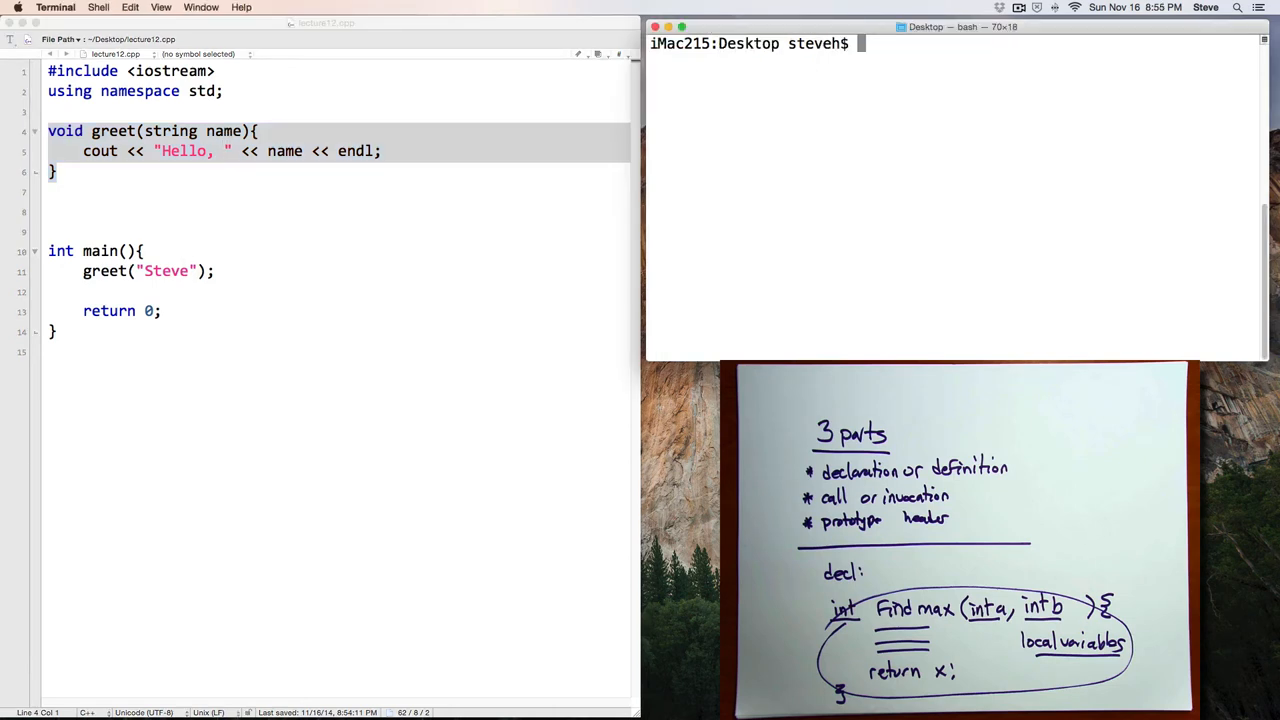
# Compile lecture12.cpp with g++ -Wall -pedantic and run ./a.out to print Hello, Steve
pyautogui.write('g++')
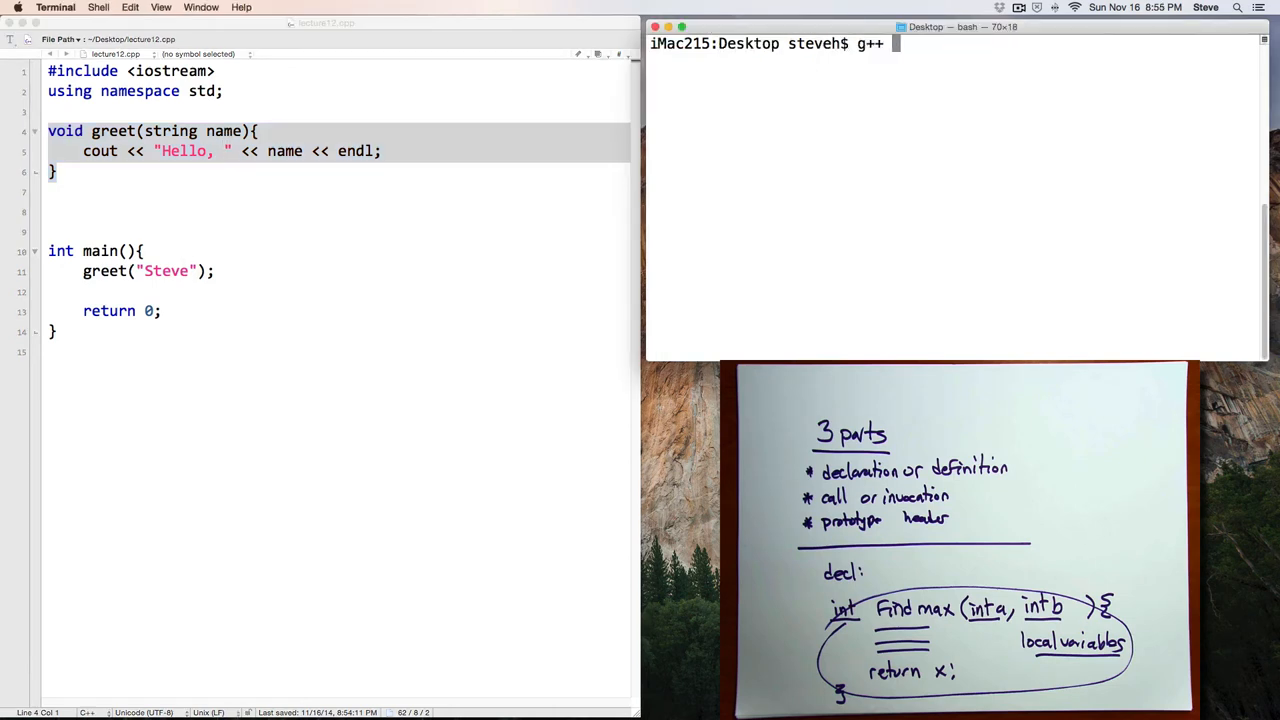
pyautogui.write('-Wall -pe')
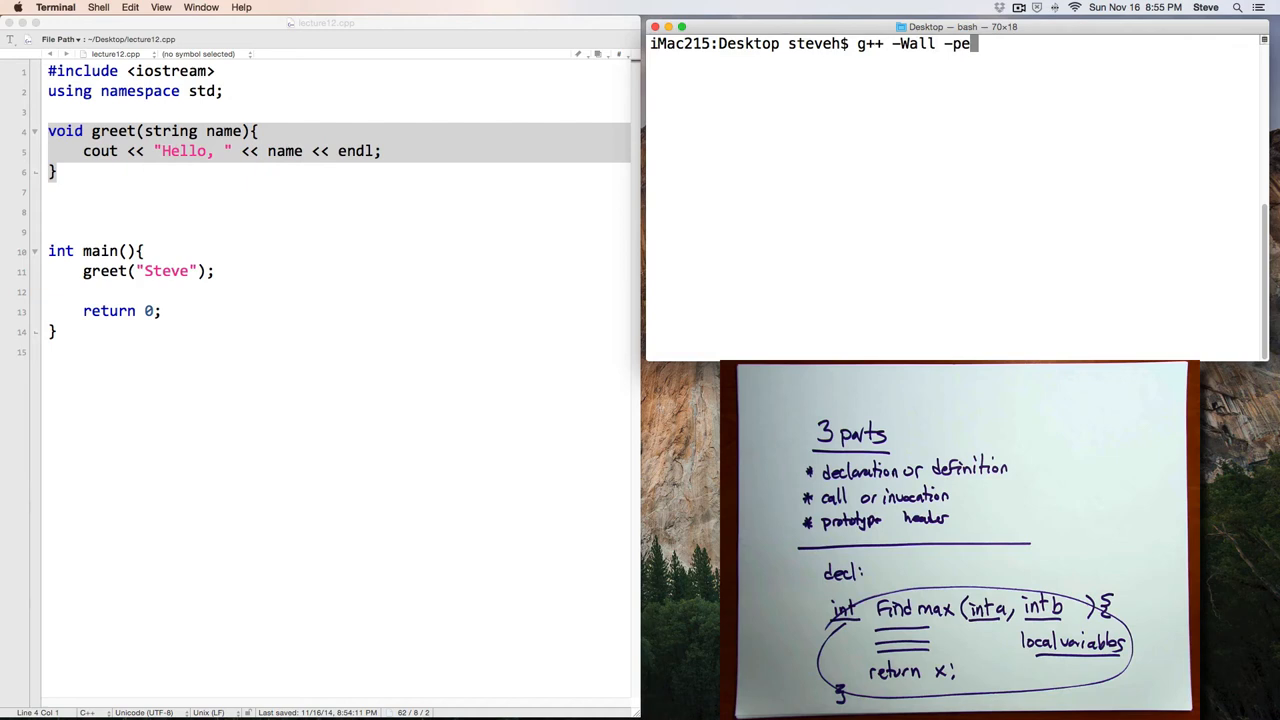
pyautogui.write('dantic le')
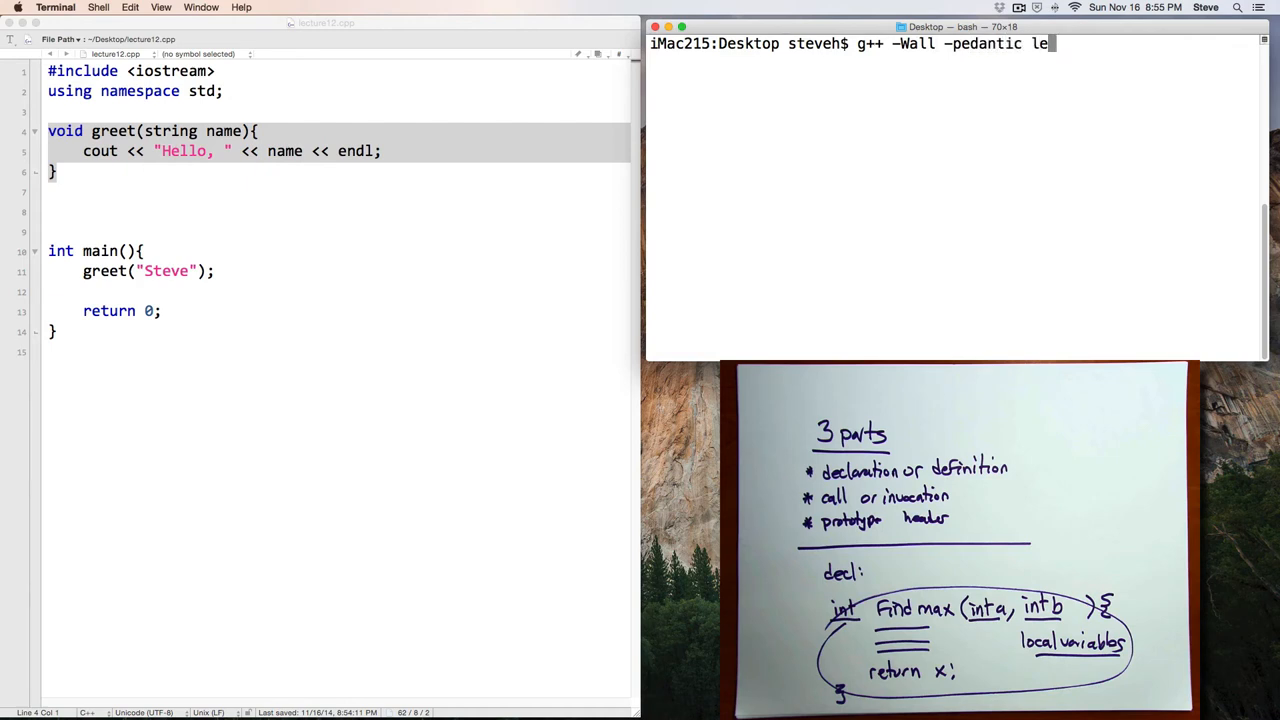
pyautogui.press('Return')
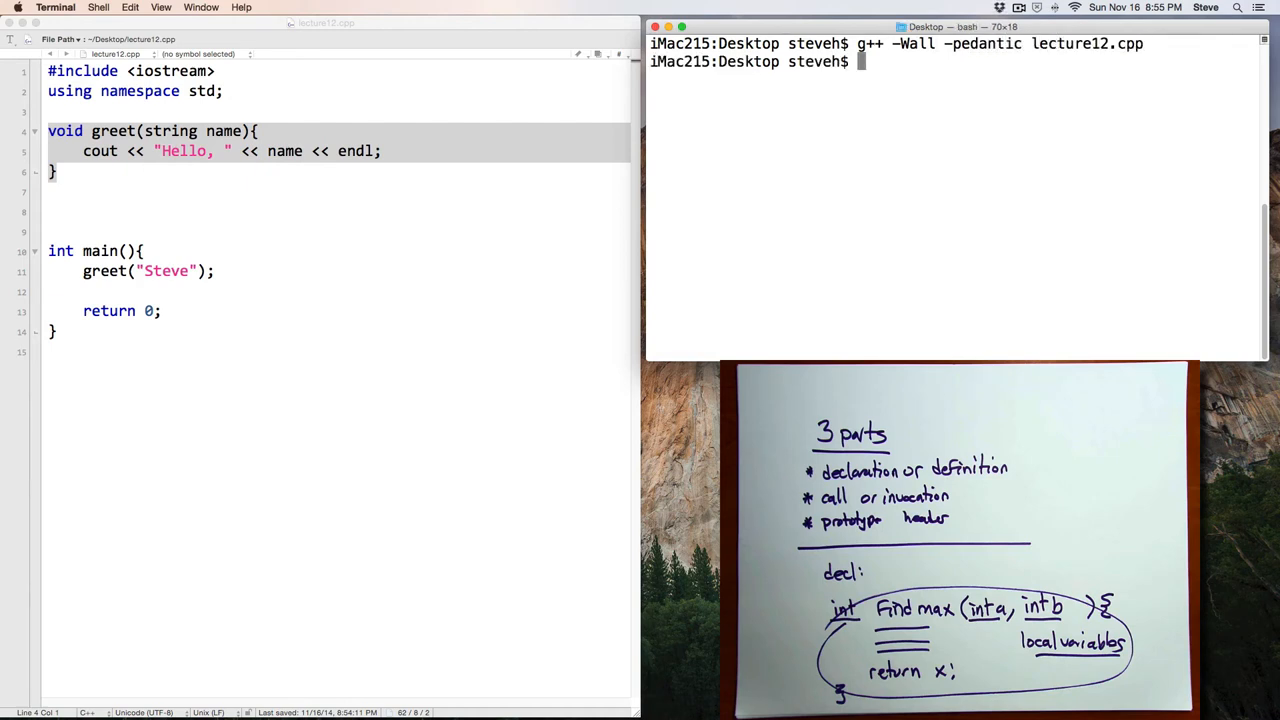
pyautogui.write('./a.out')
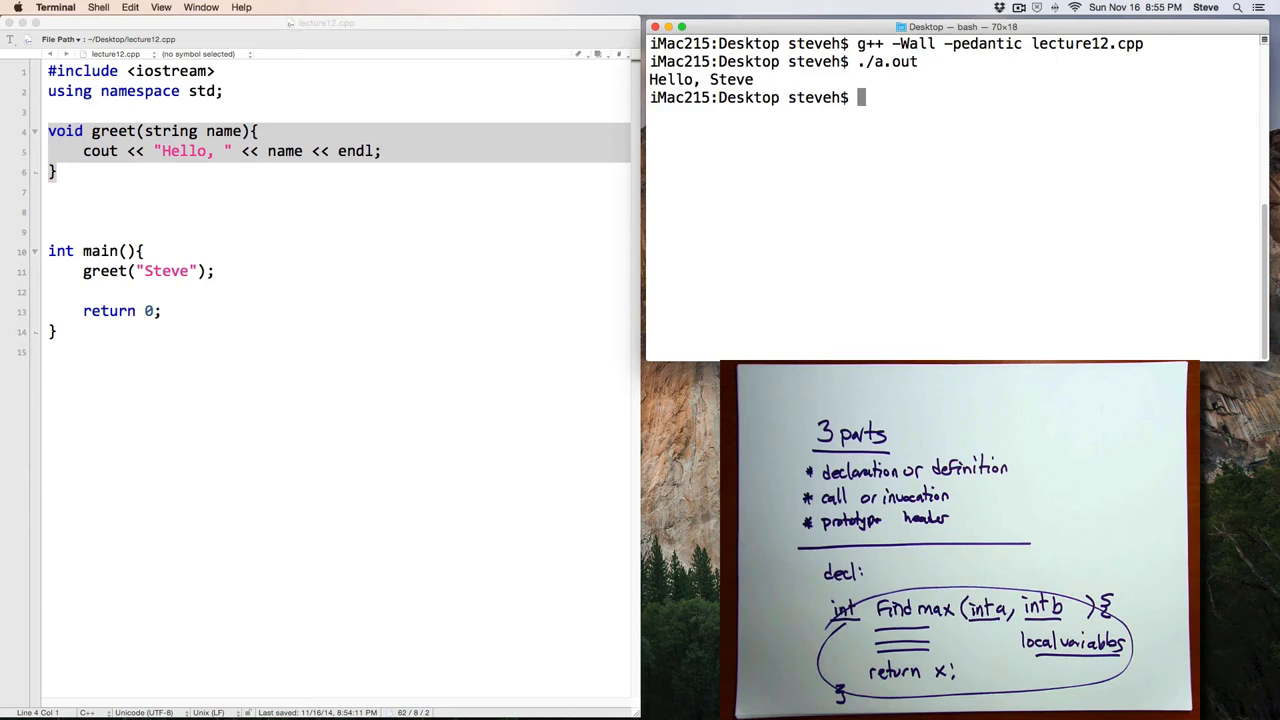
pyautogui.moveTo(448, 262)
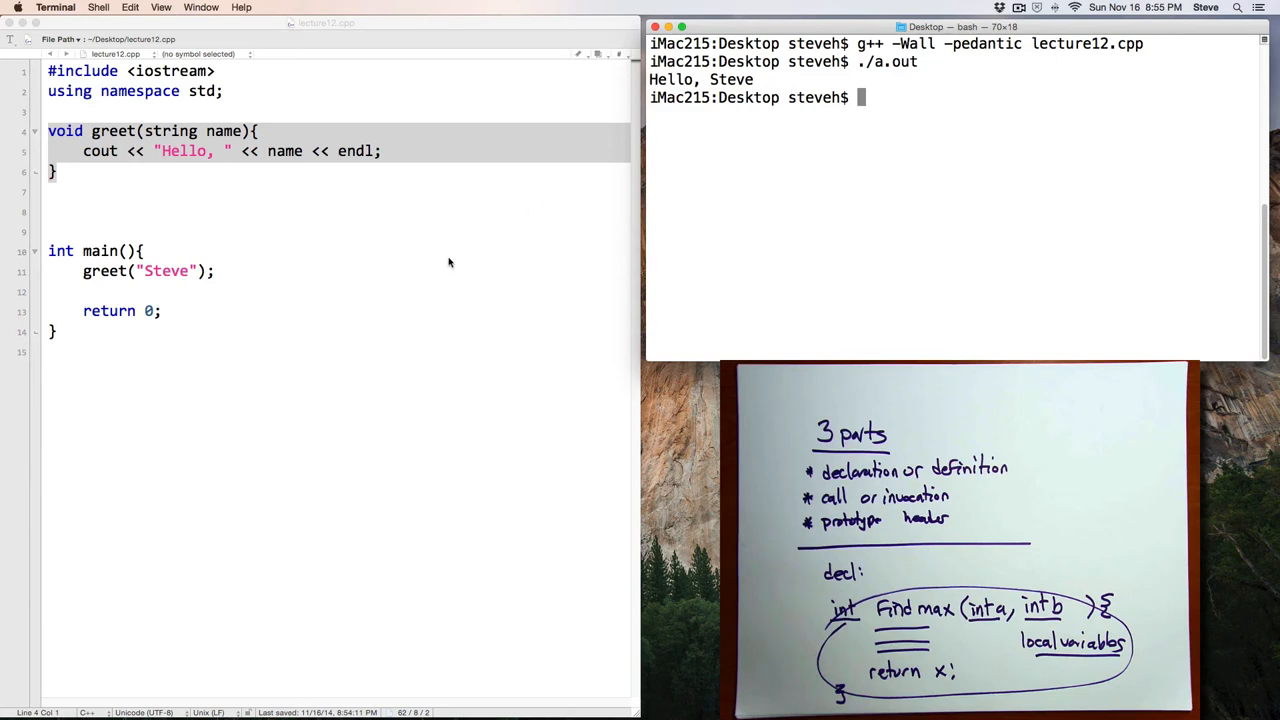
pyautogui.click(150, 251)
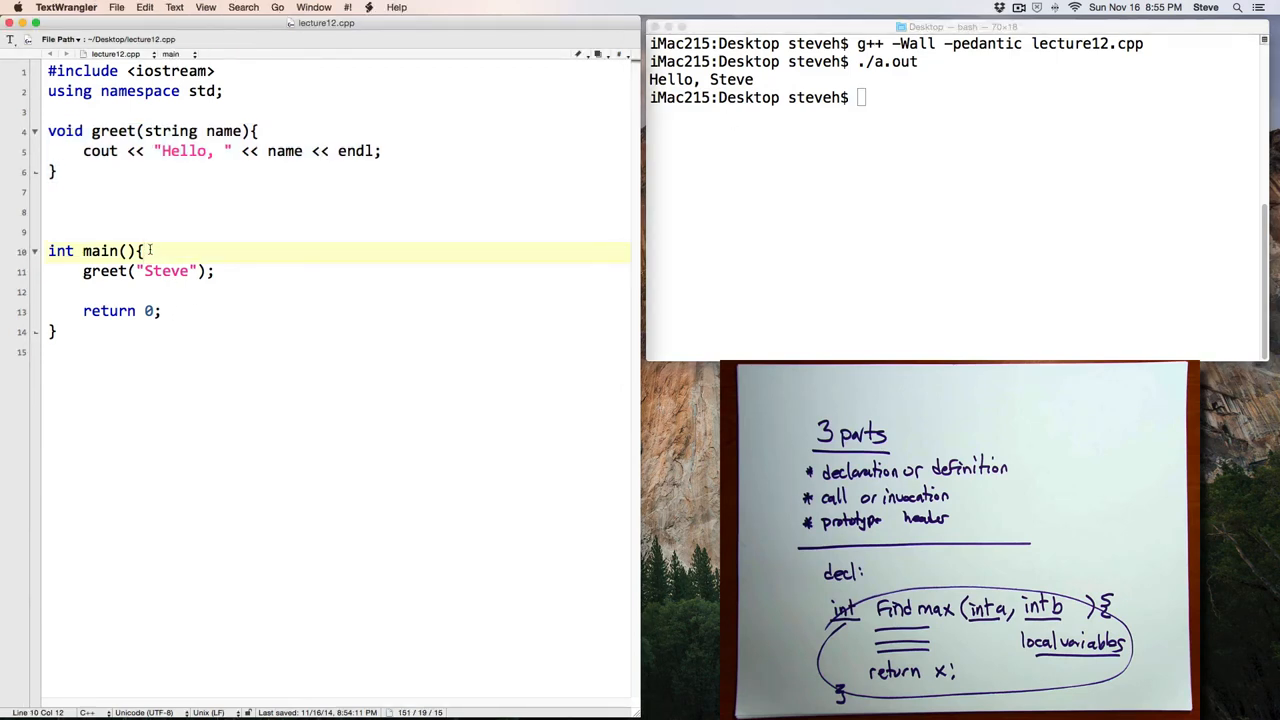
# Declare string name = "steve" above the call and pass name to greet
pyautogui.press('Return')
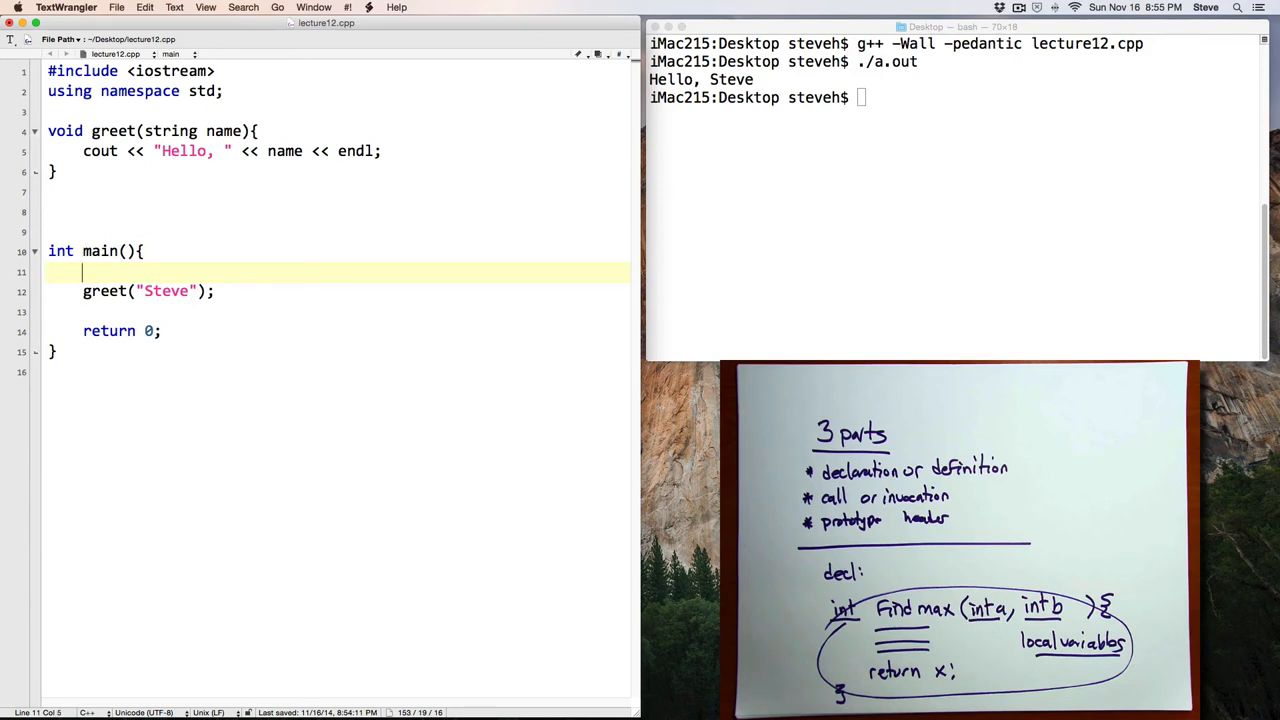
pyautogui.write('string name')
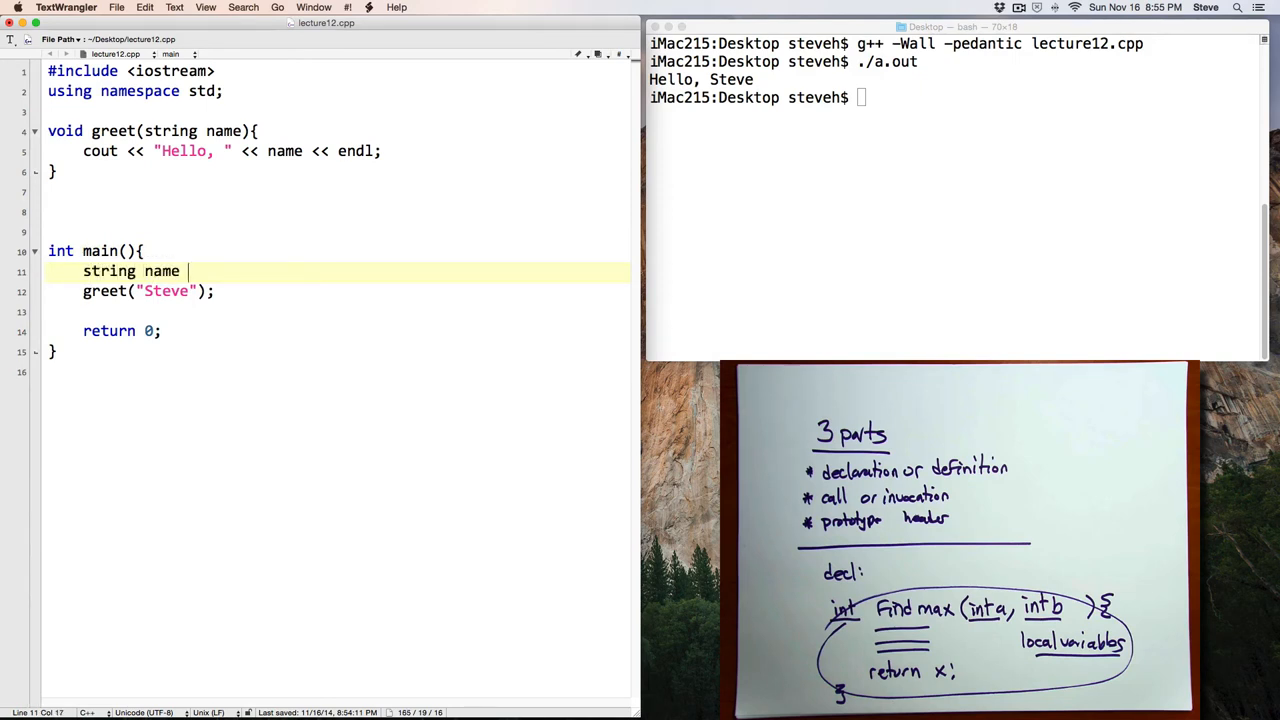
pyautogui.write('= "steve";')
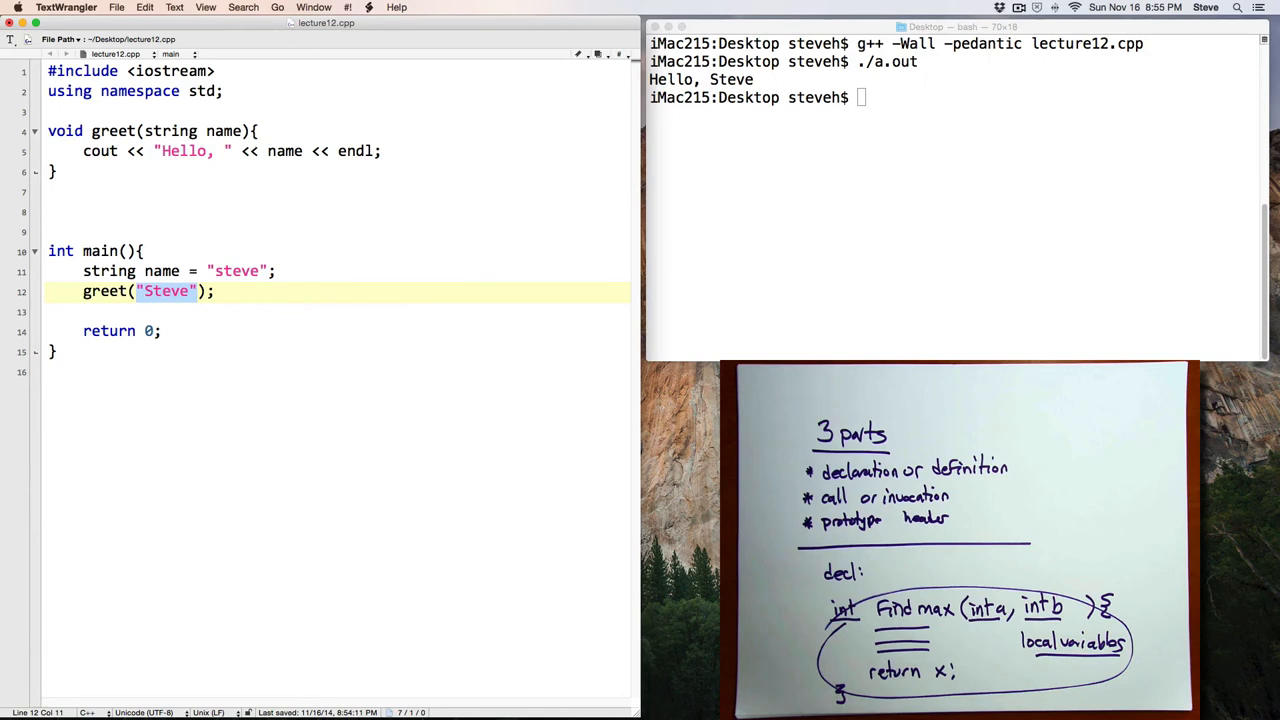
pyautogui.write('name')
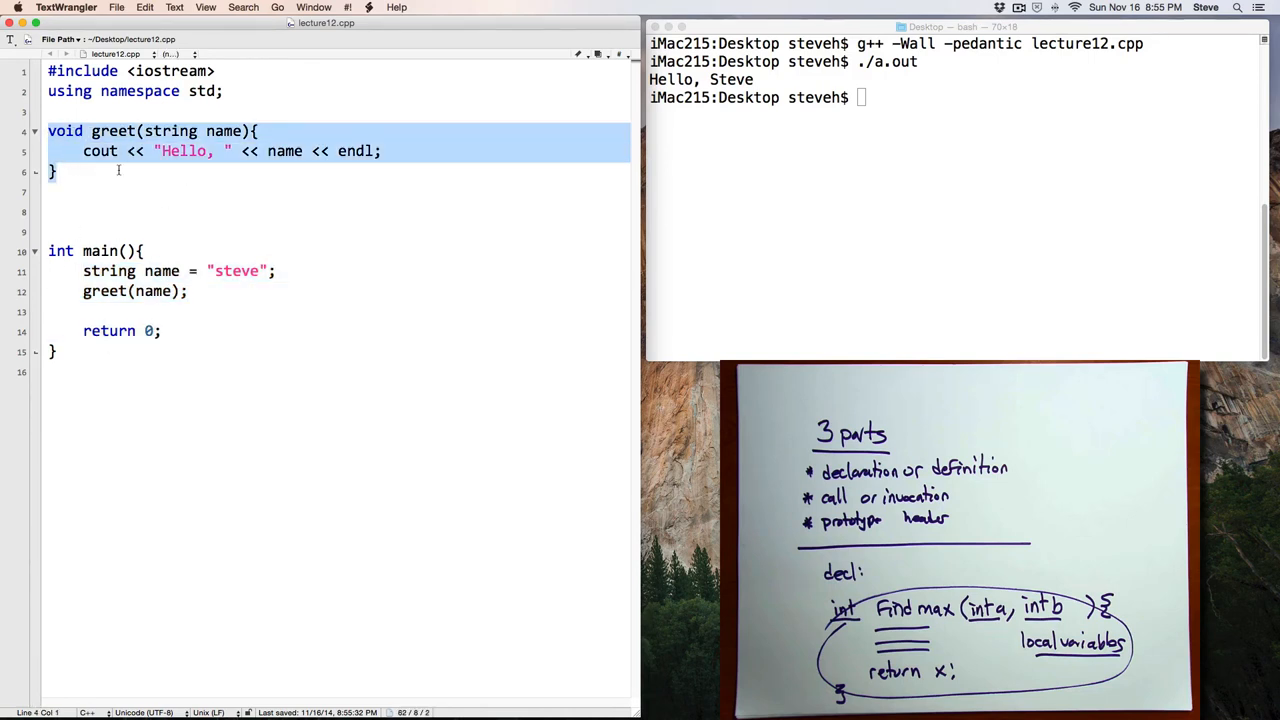
# Rerun the g++ -Wall -pedantic lecture12.cpp compile in Terminal
pyautogui.click(803, 165)
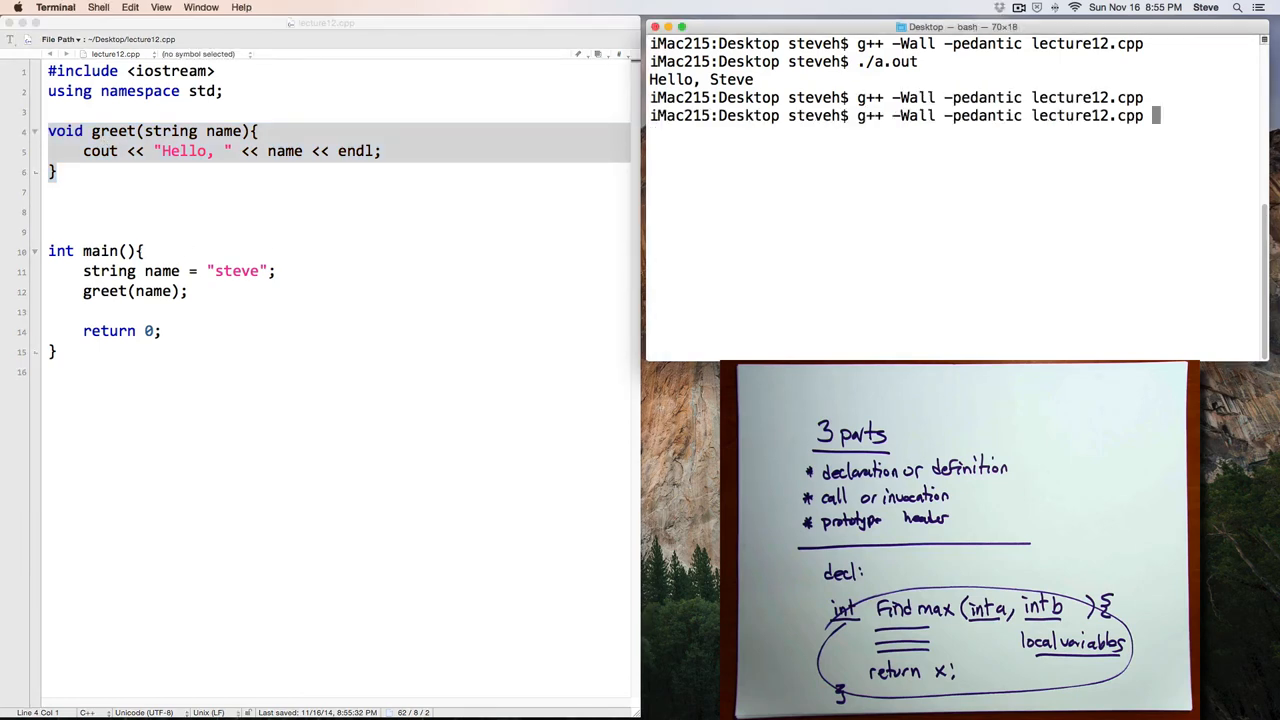
pyautogui.press('Return')
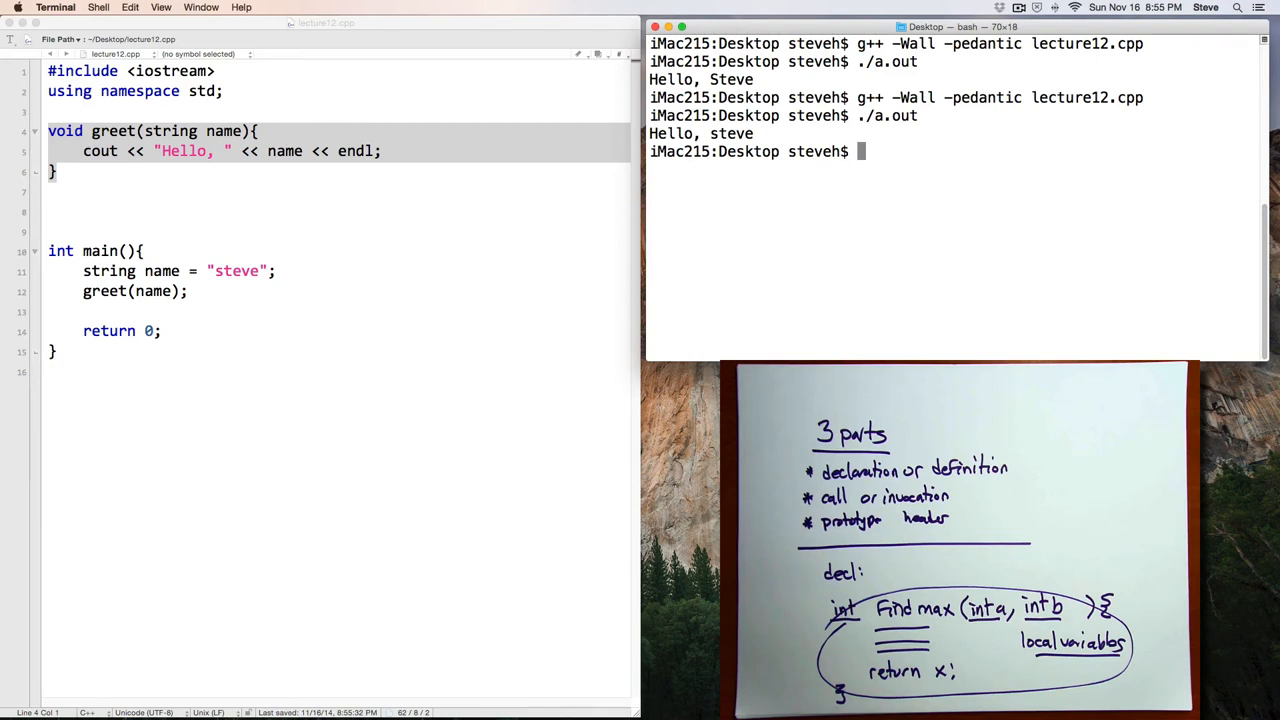
pyautogui.moveTo(822, 272)
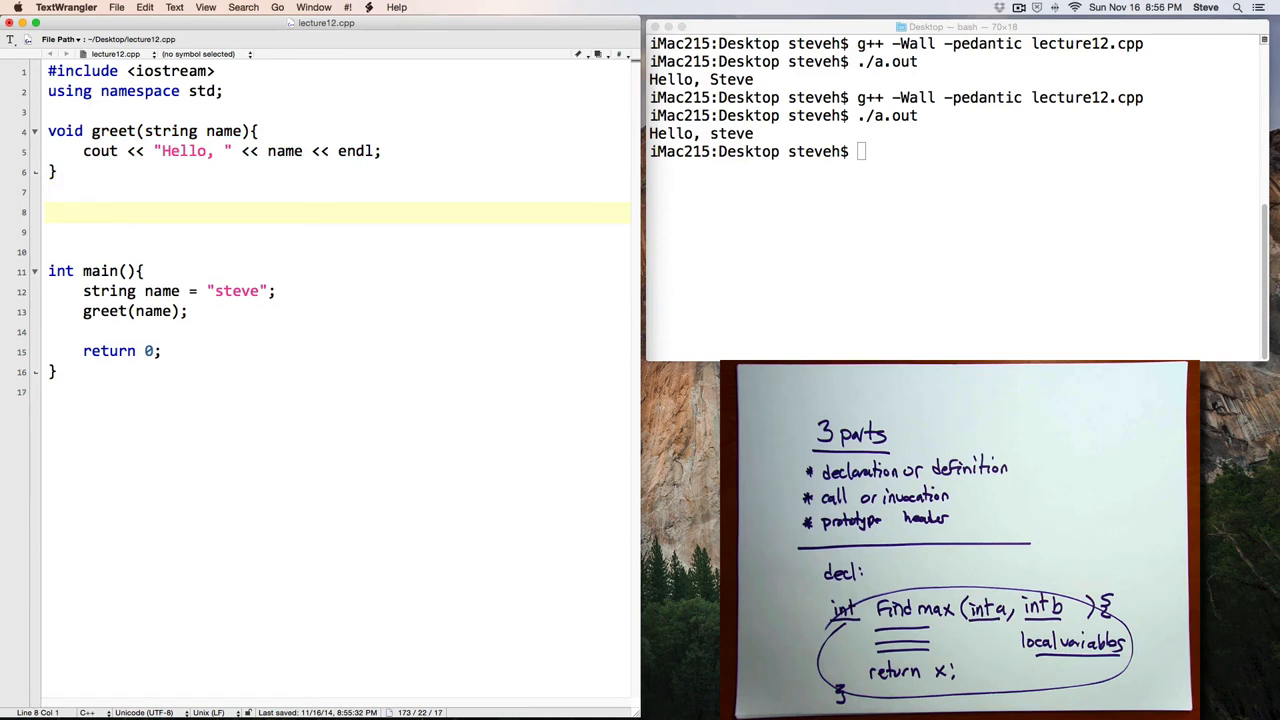
# Type the signature int maxOf2(int a, int b){ above main
pyautogui.write('int')
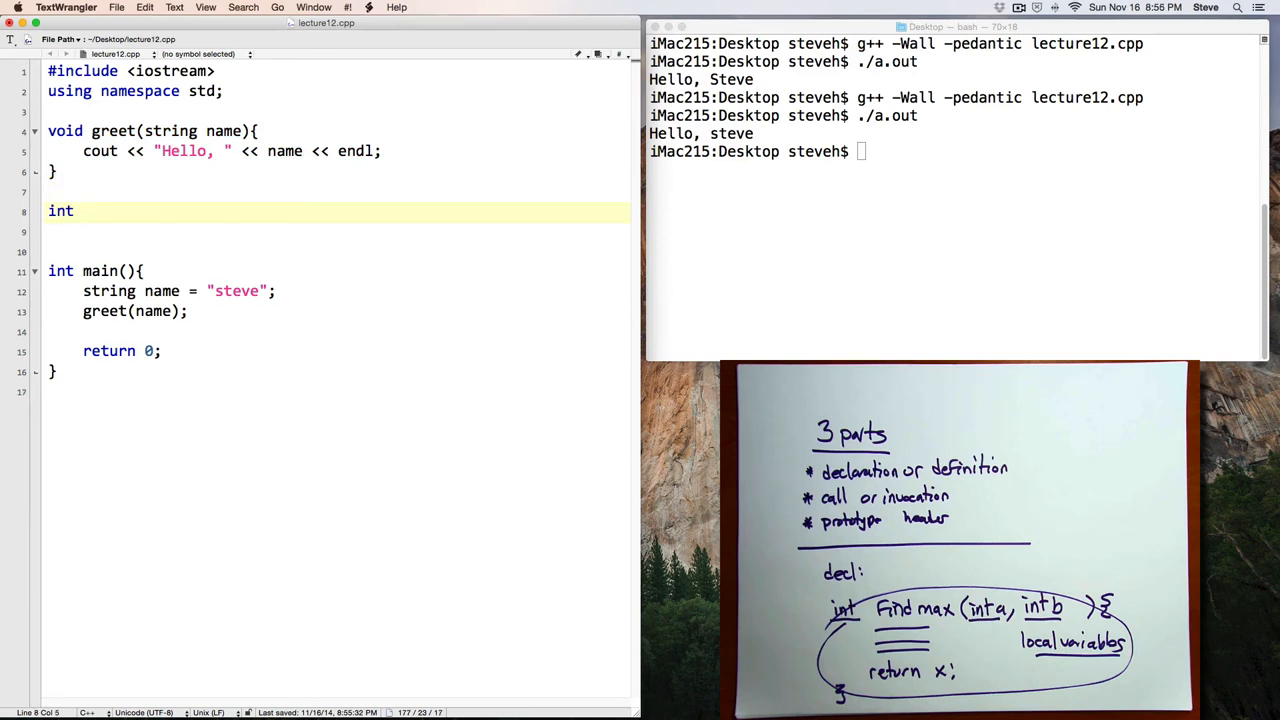
pyautogui.write('max')
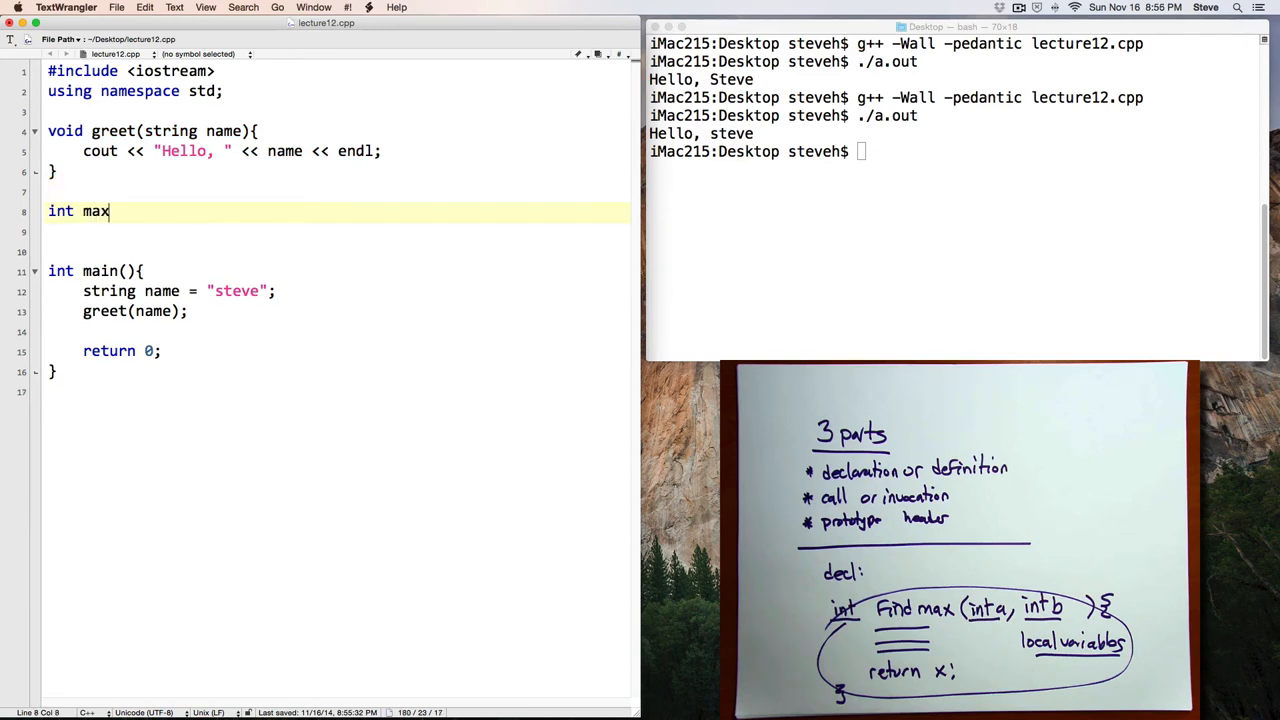
pyautogui.write('Of')
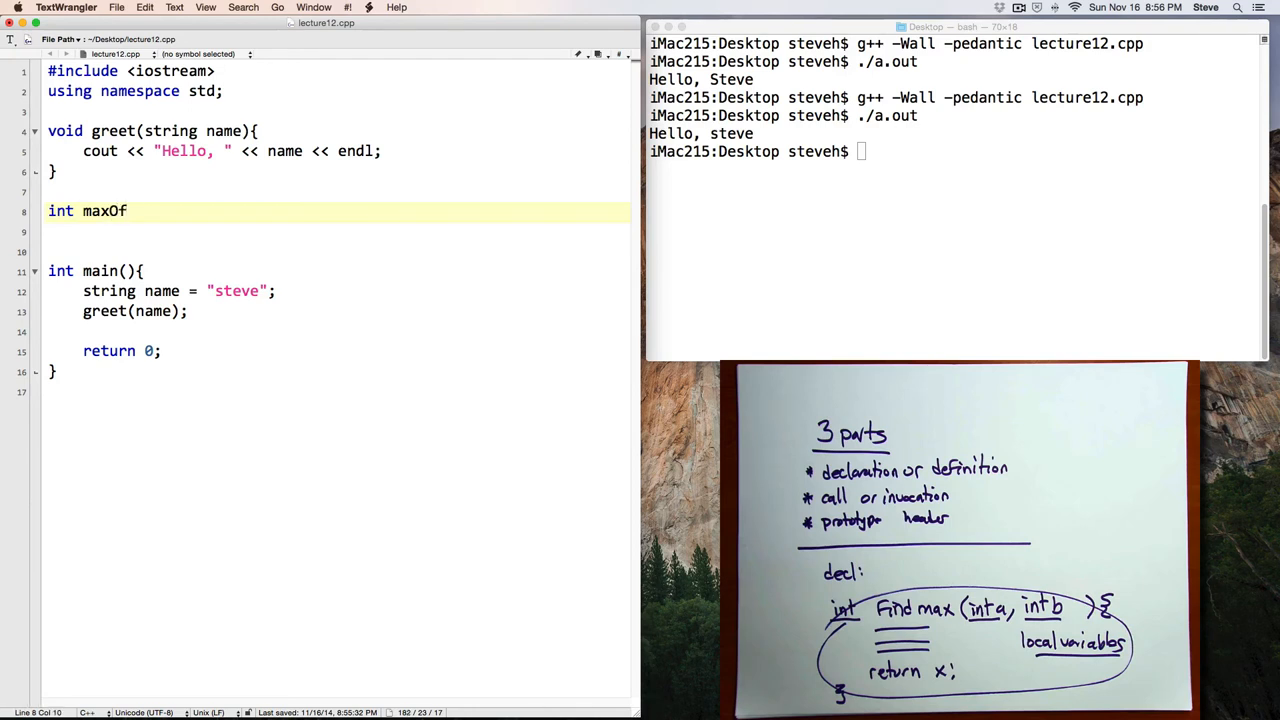
pyautogui.write('2(int')
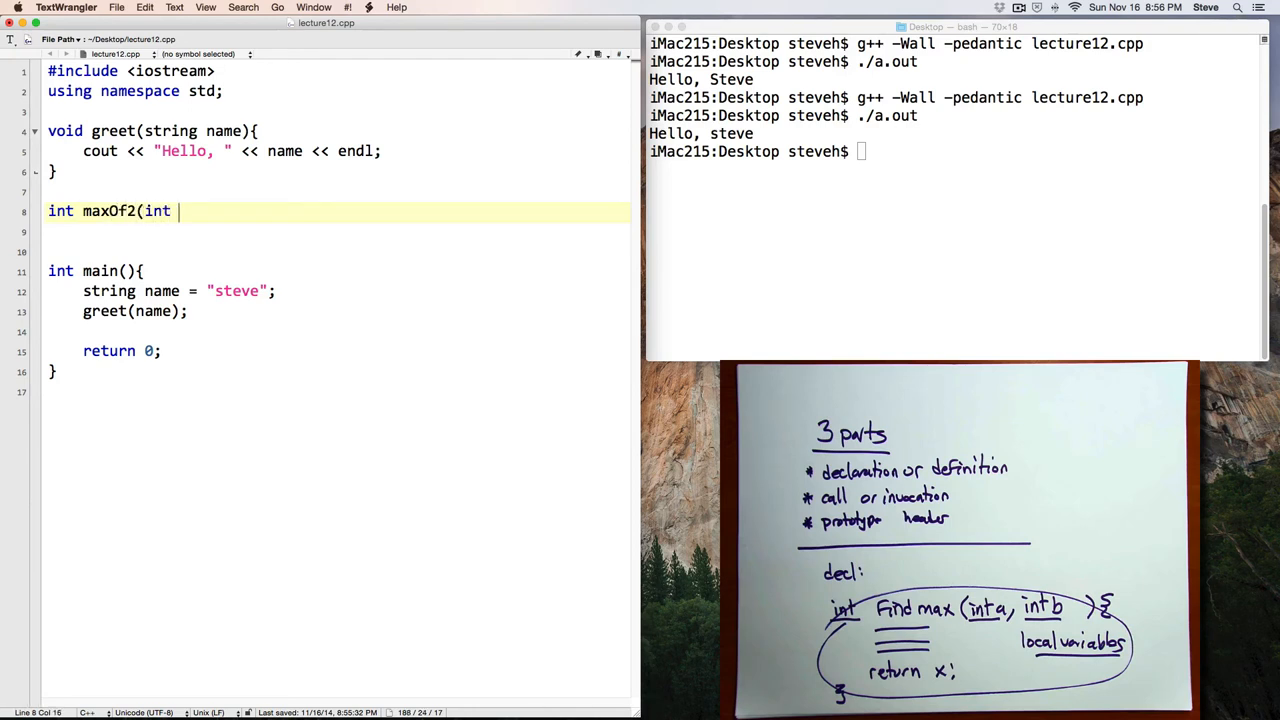
pyautogui.write('a, int')
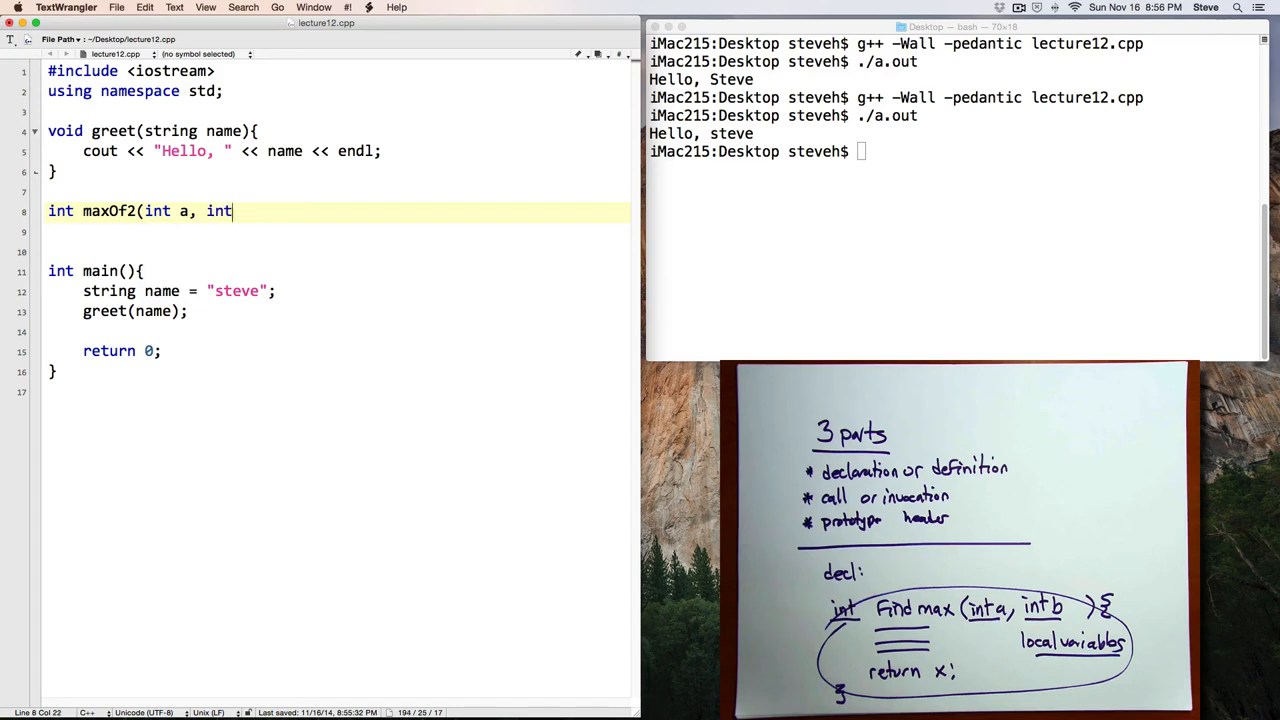
pyautogui.write('b){')
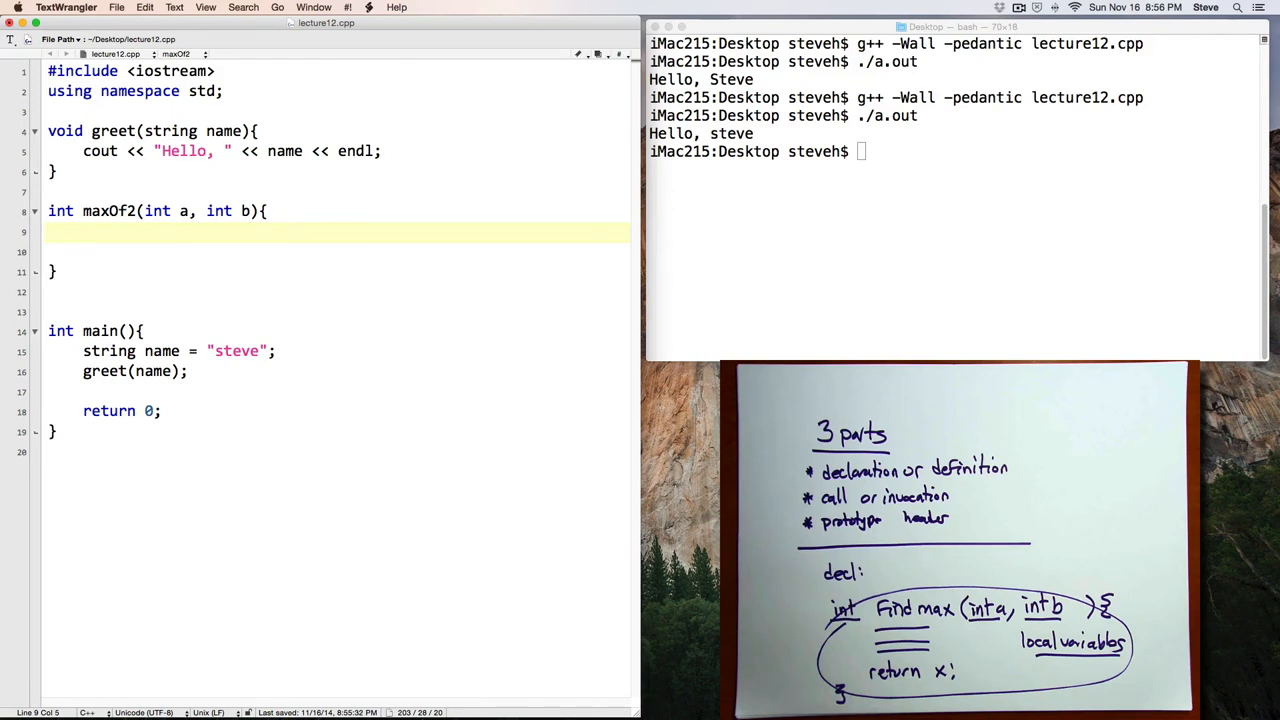
# Write the body: if (a > b) return a; otherwise return b;
pyautogui.write('if (')
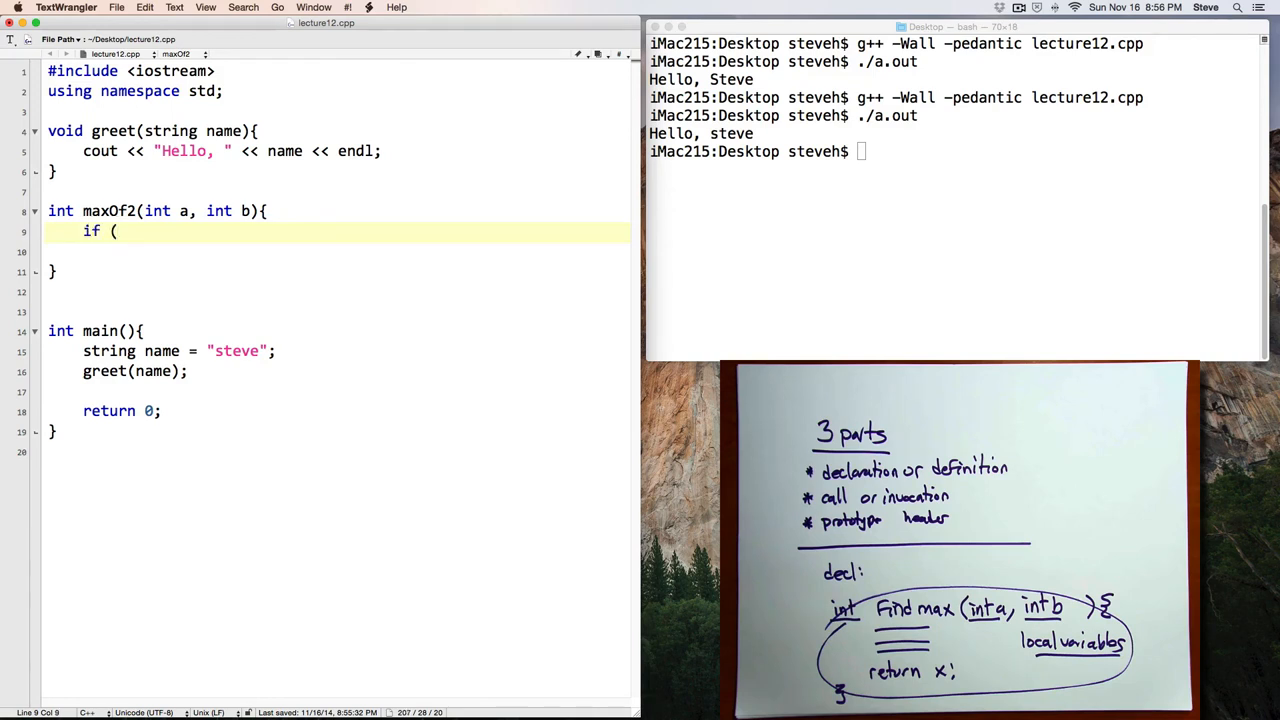
pyautogui.write('a')
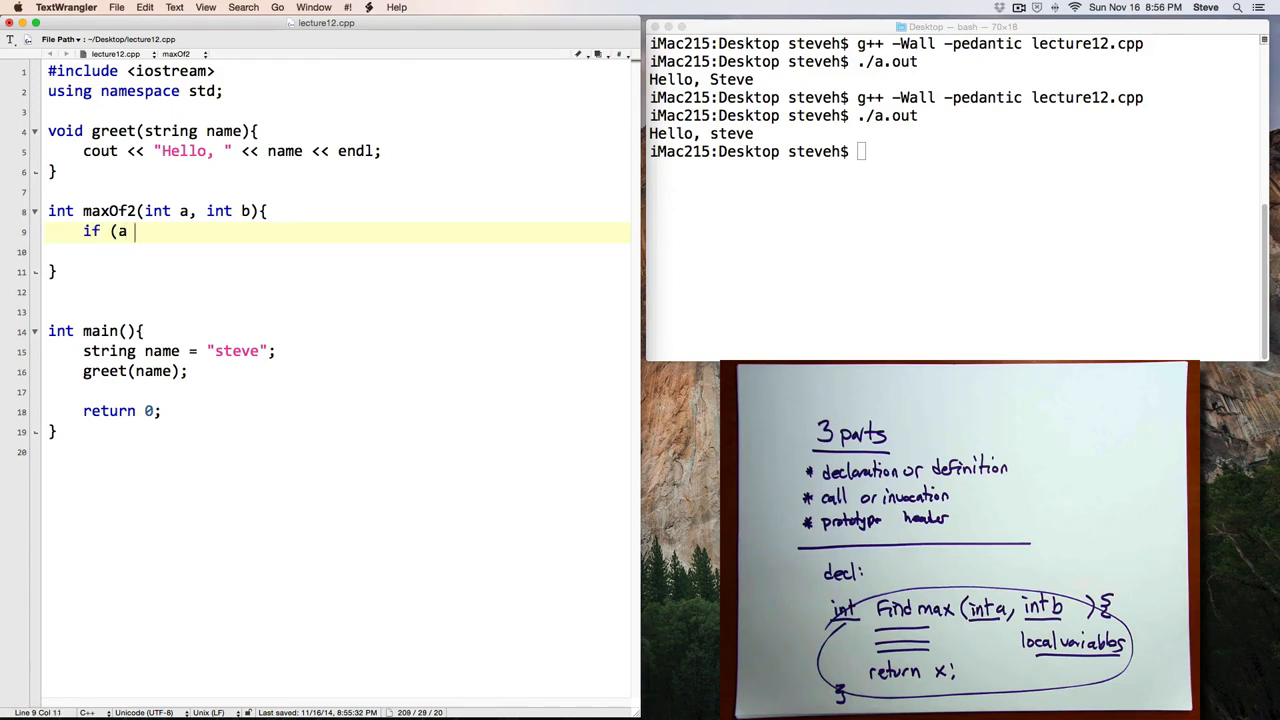
pyautogui.write('> b)')
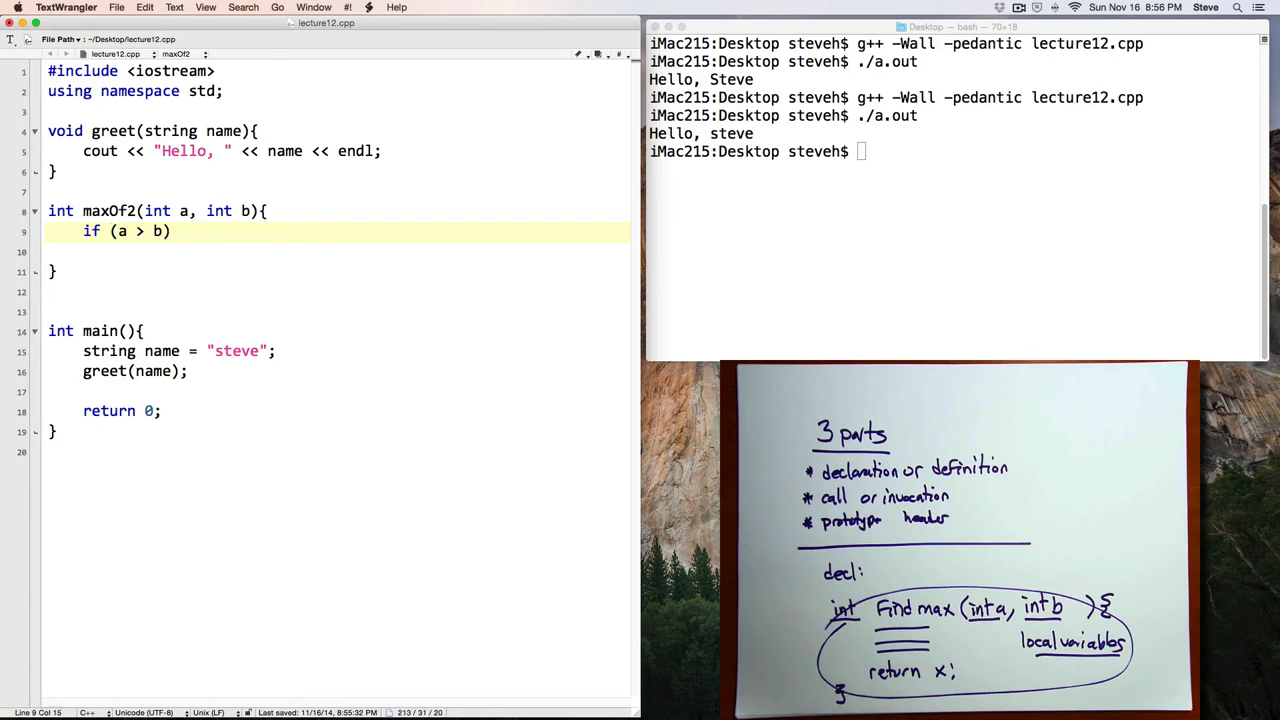
pyautogui.write('re')
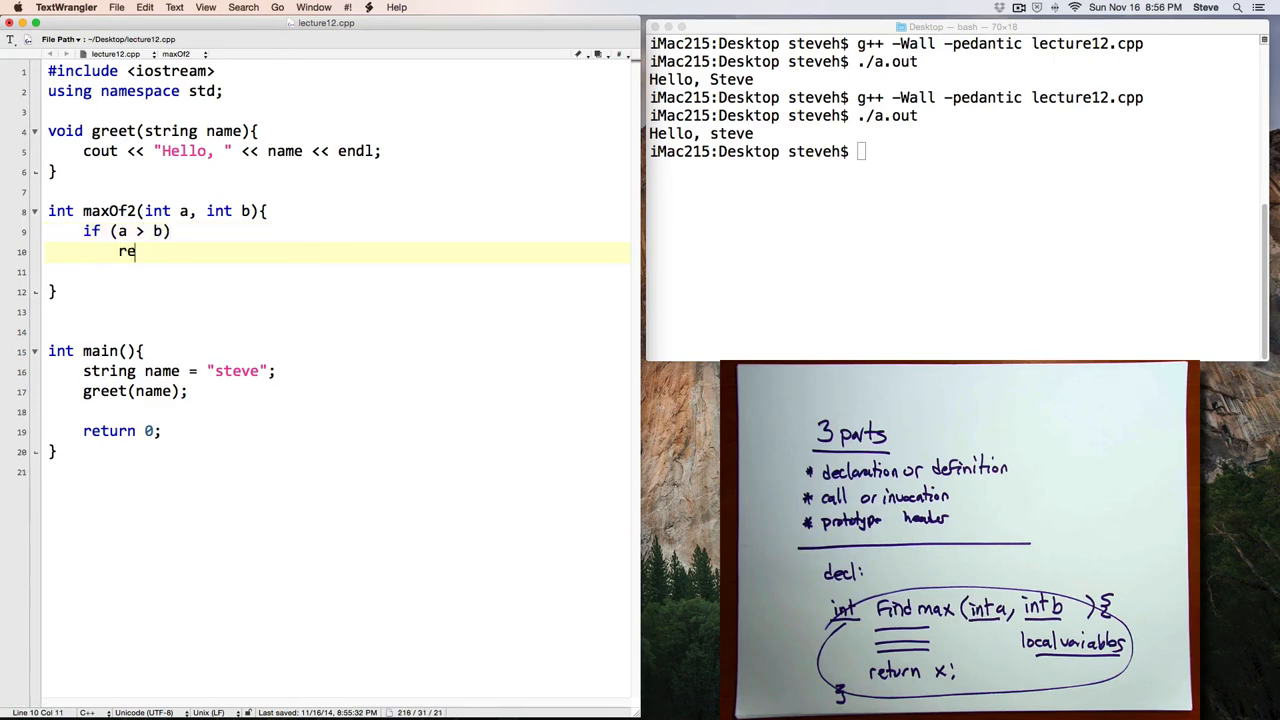
pyautogui.write('turn a;')
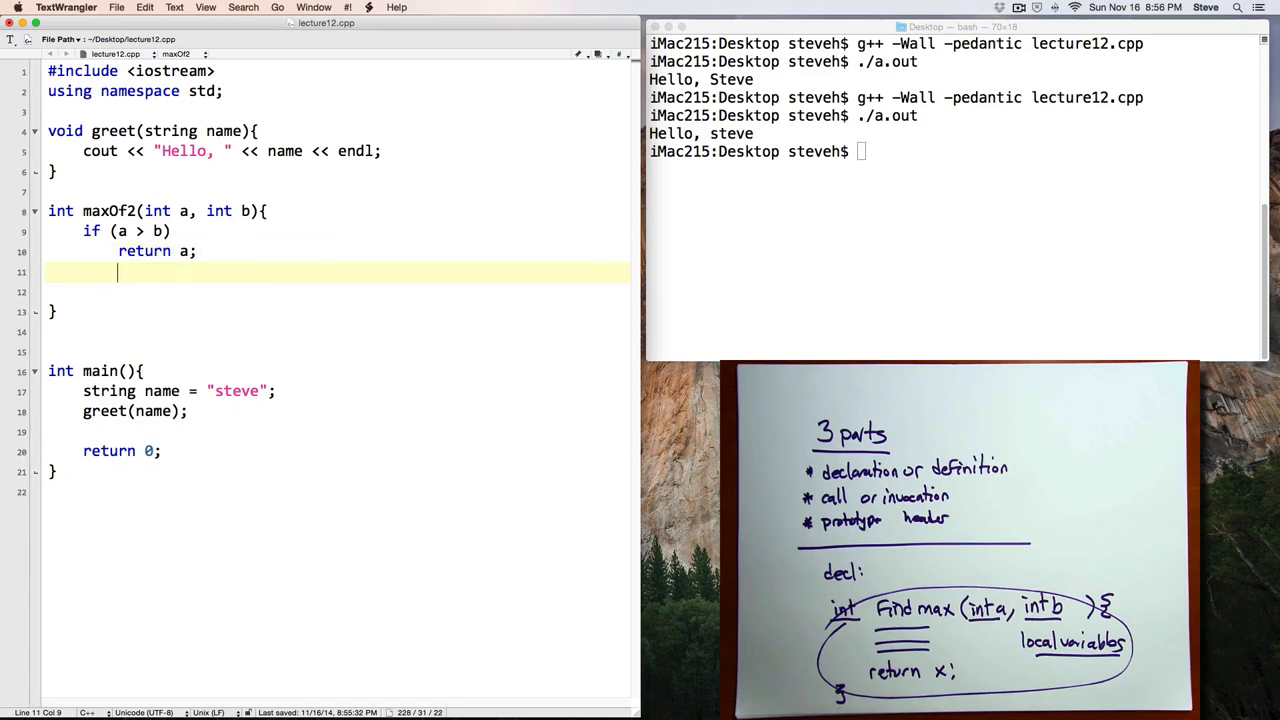
pyautogui.write('ret')
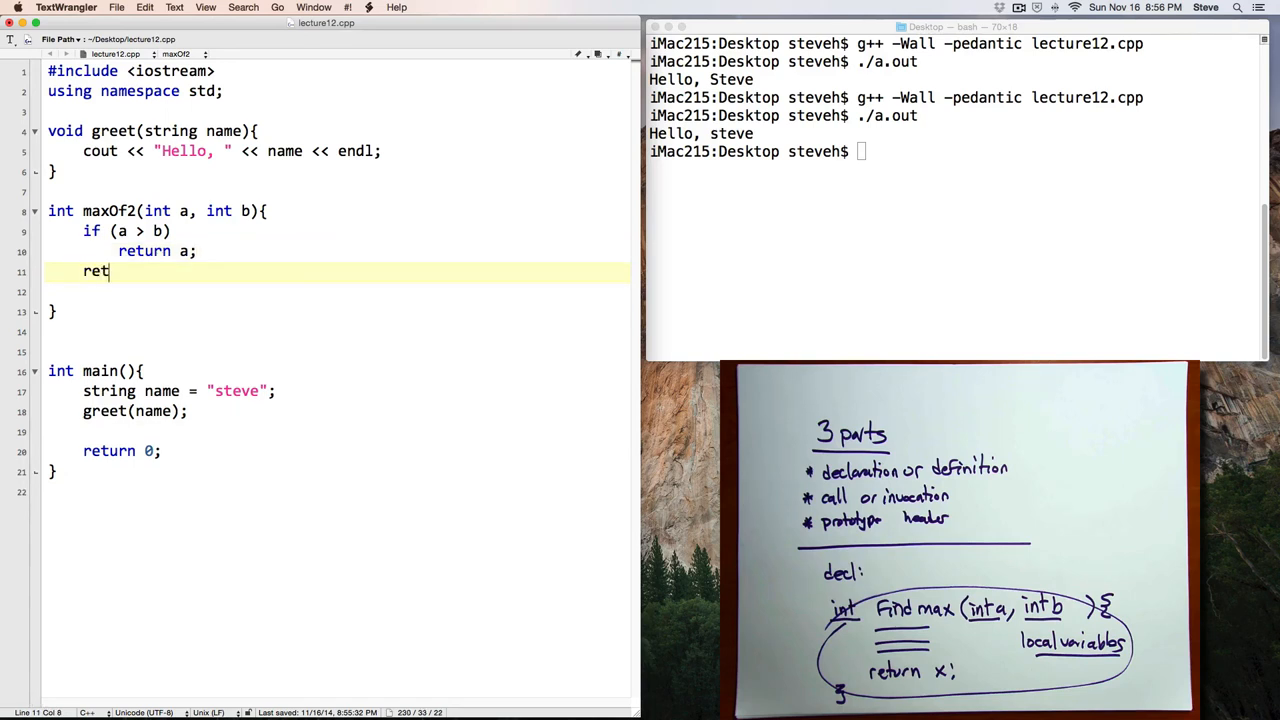
pyautogui.write('urn b;')
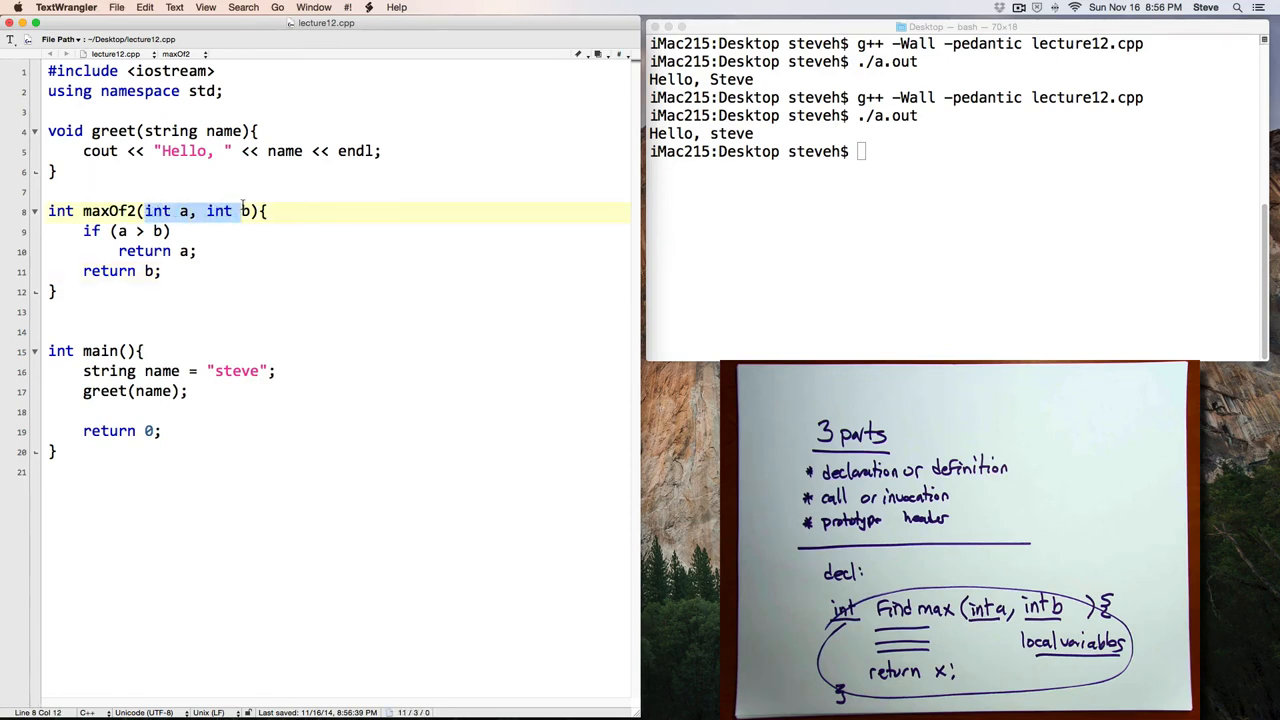
pyautogui.click(93, 231)
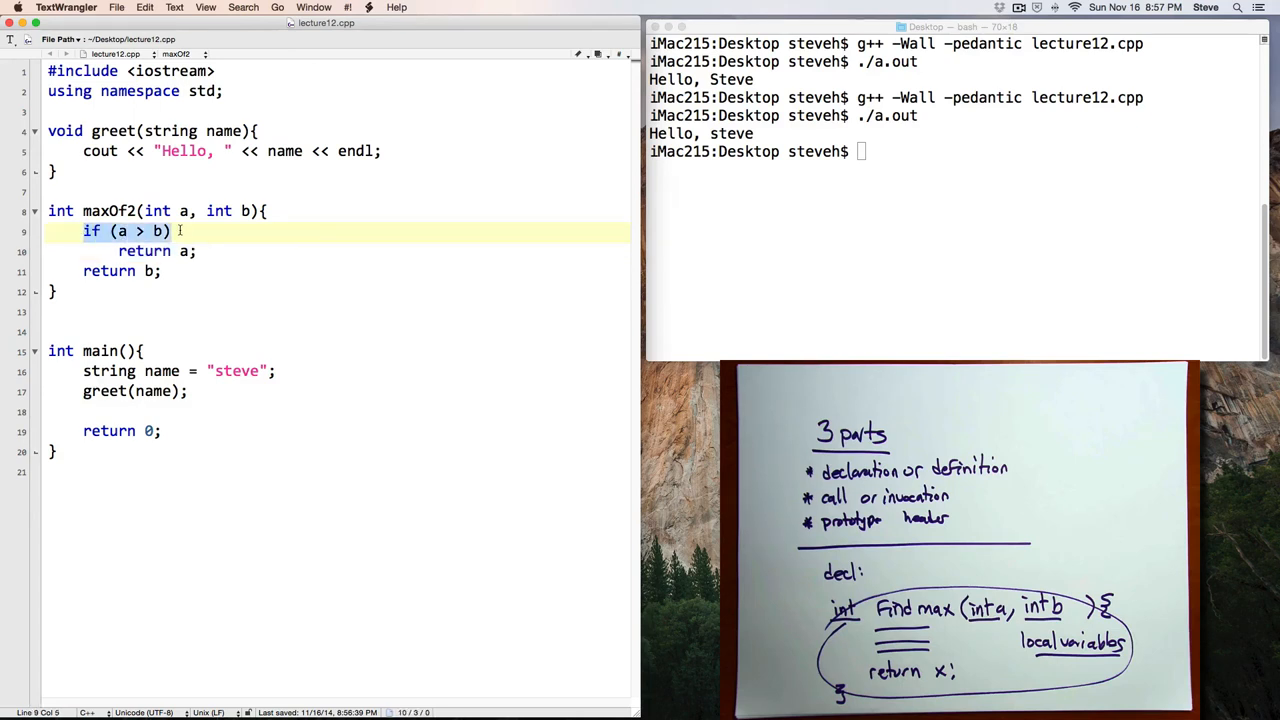
pyautogui.click(199, 251)
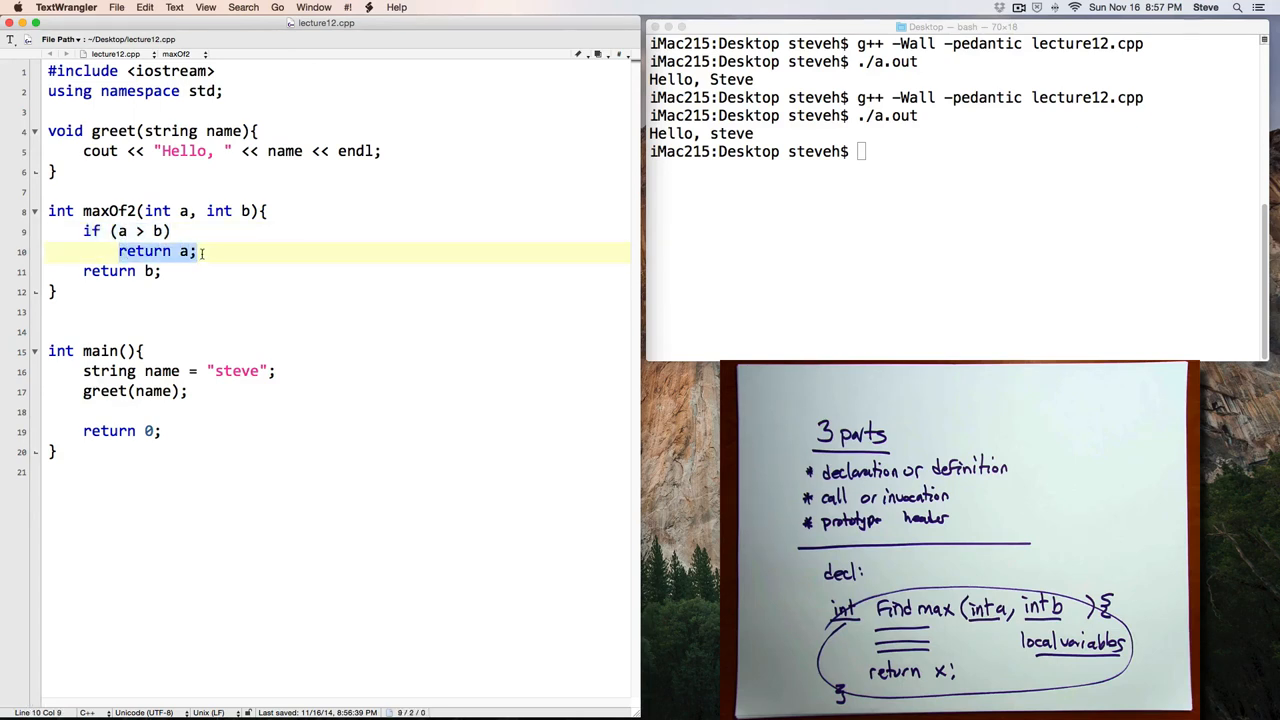
pyautogui.click(83, 271)
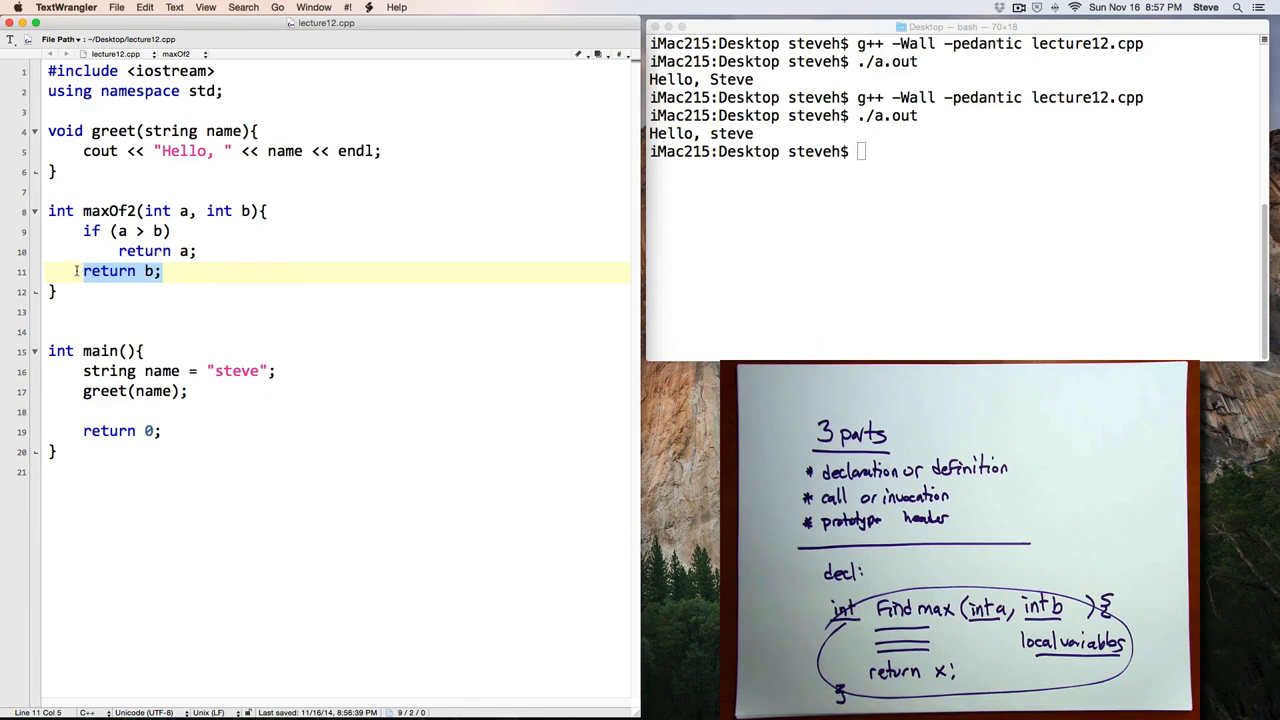
pyautogui.click(103, 412)
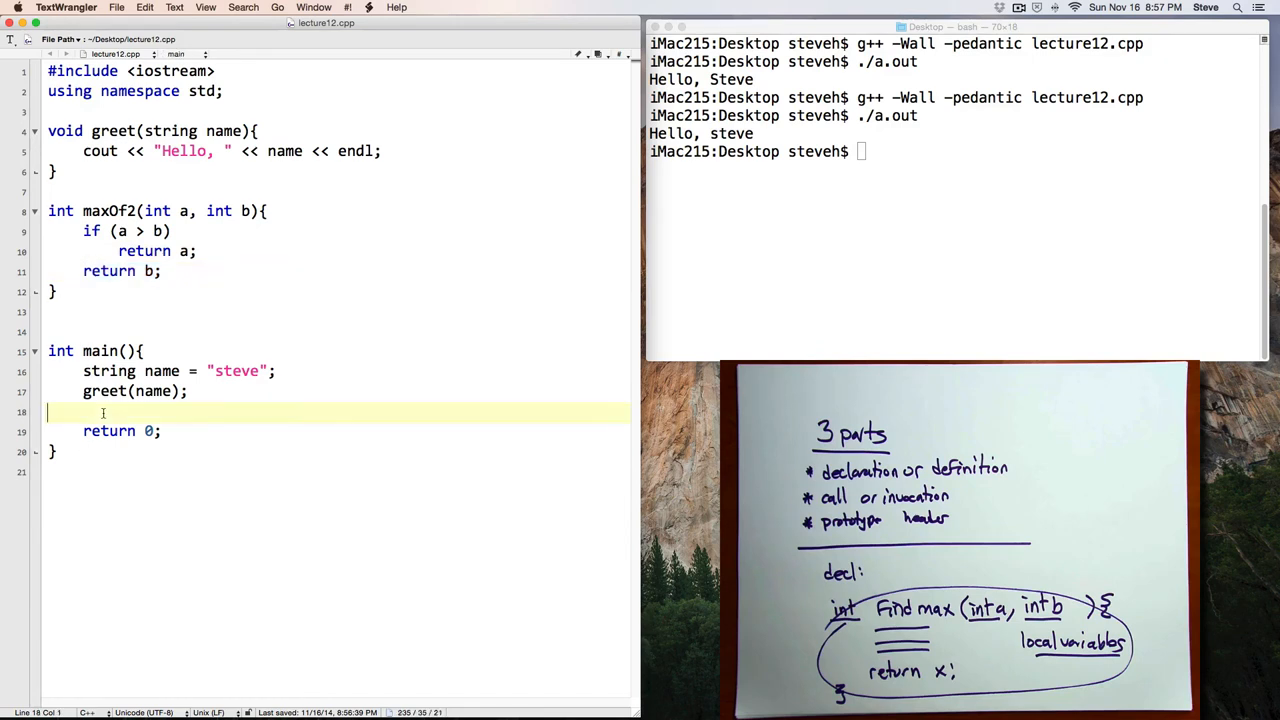
# Print maxOf2(4, 5) in main, rebuild and run, then change 4 to 41
pyautogui.write('cout')
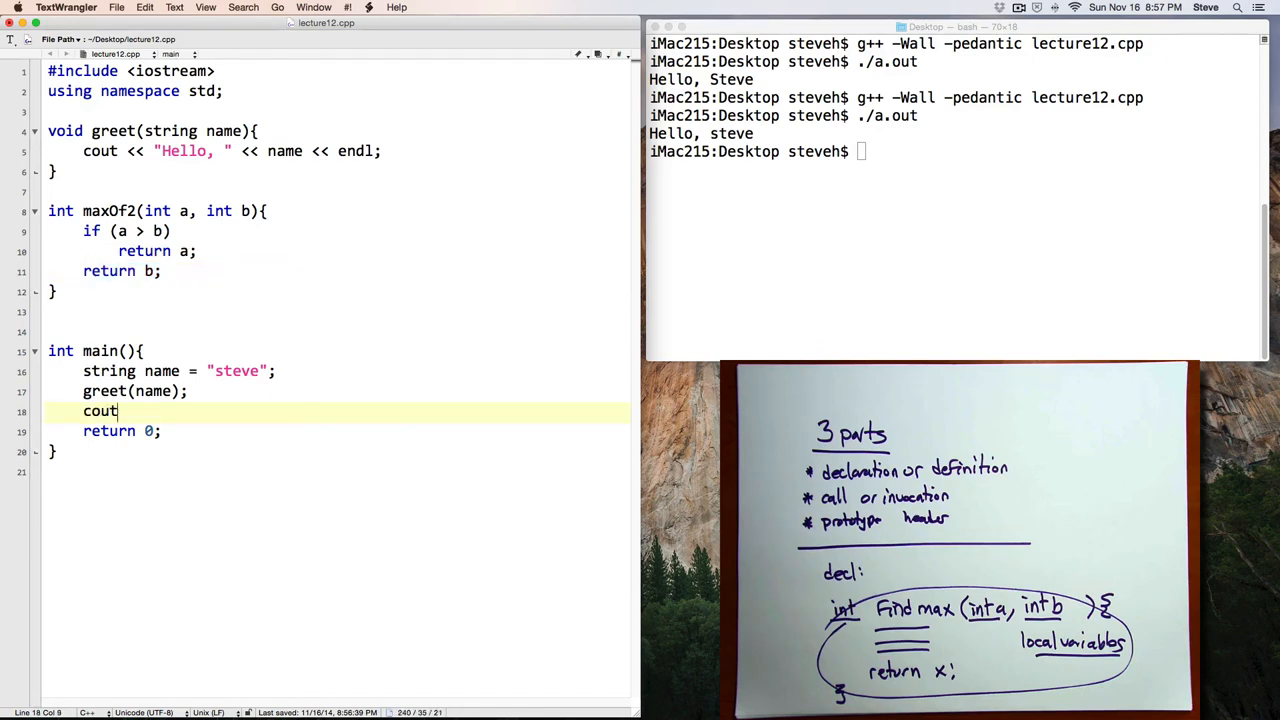
pyautogui.write('<< ma')
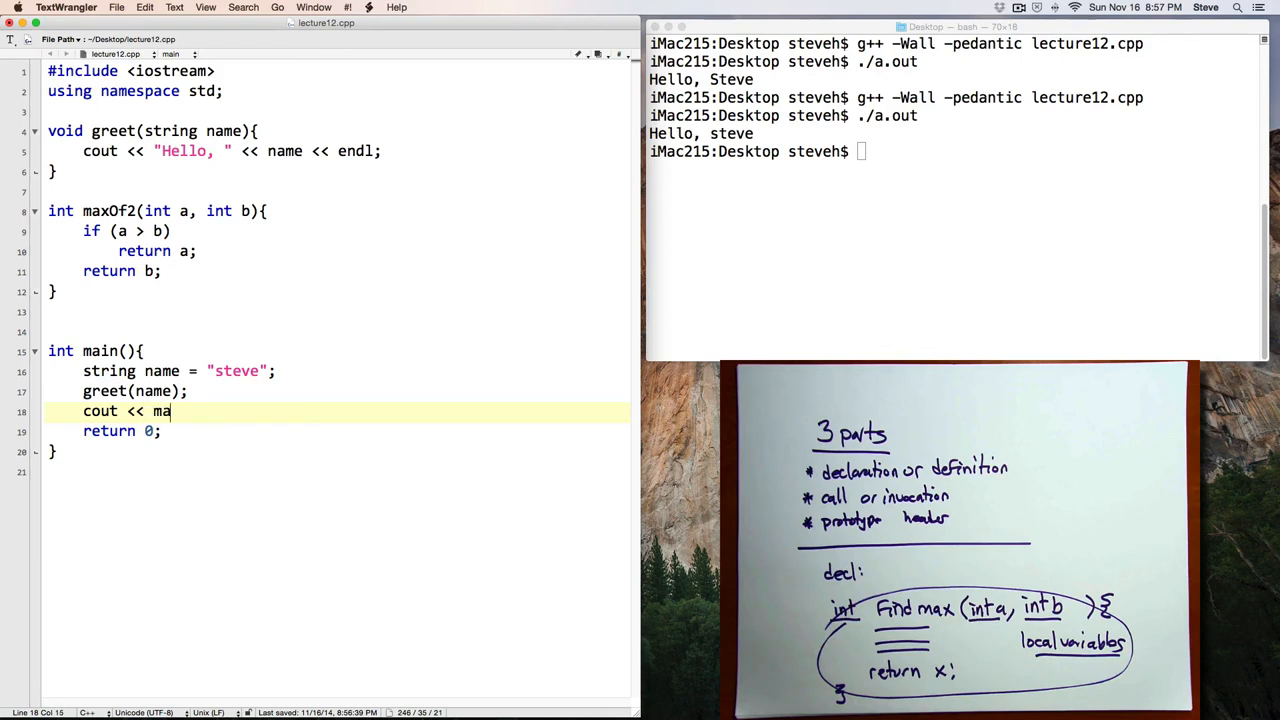
pyautogui.write('xOf')
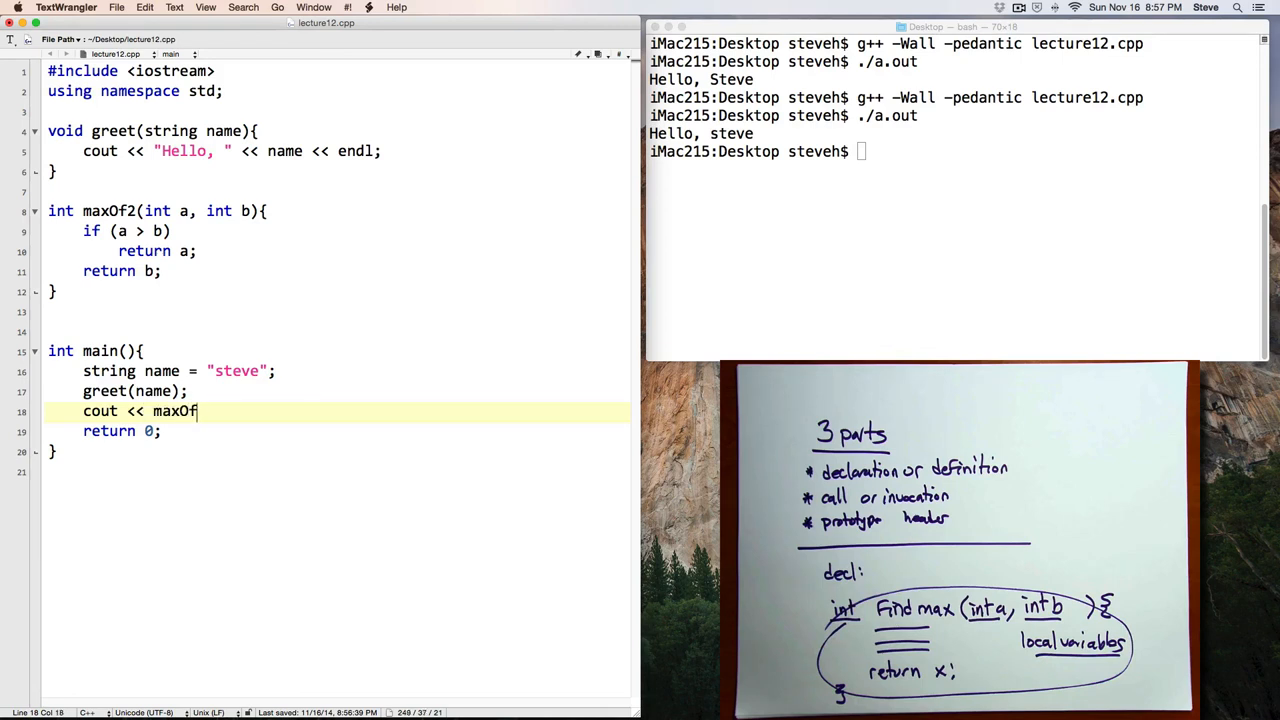
pyautogui.write('2 (')
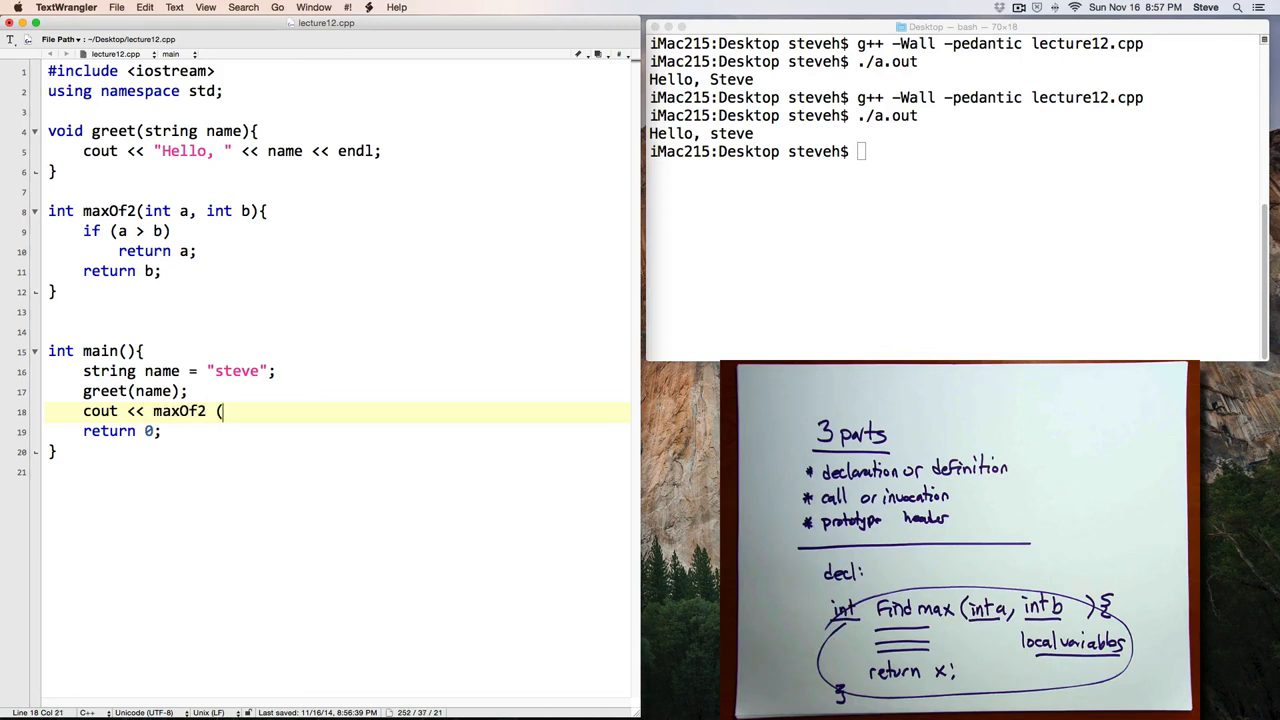
pyautogui.write('4, 5)')
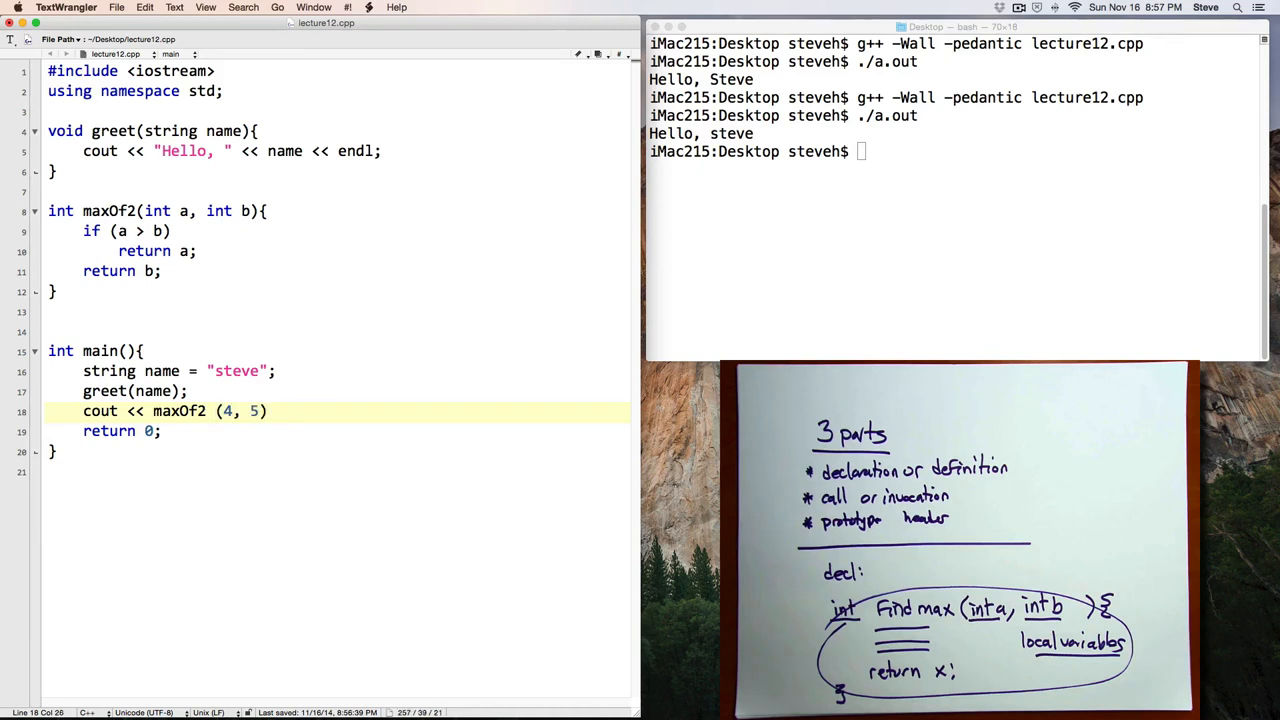
pyautogui.write('<< endl;')
pyautogui.click(955, 151)
pyautogui.write('g++ -Wall -pedantic lecture12.cpp')
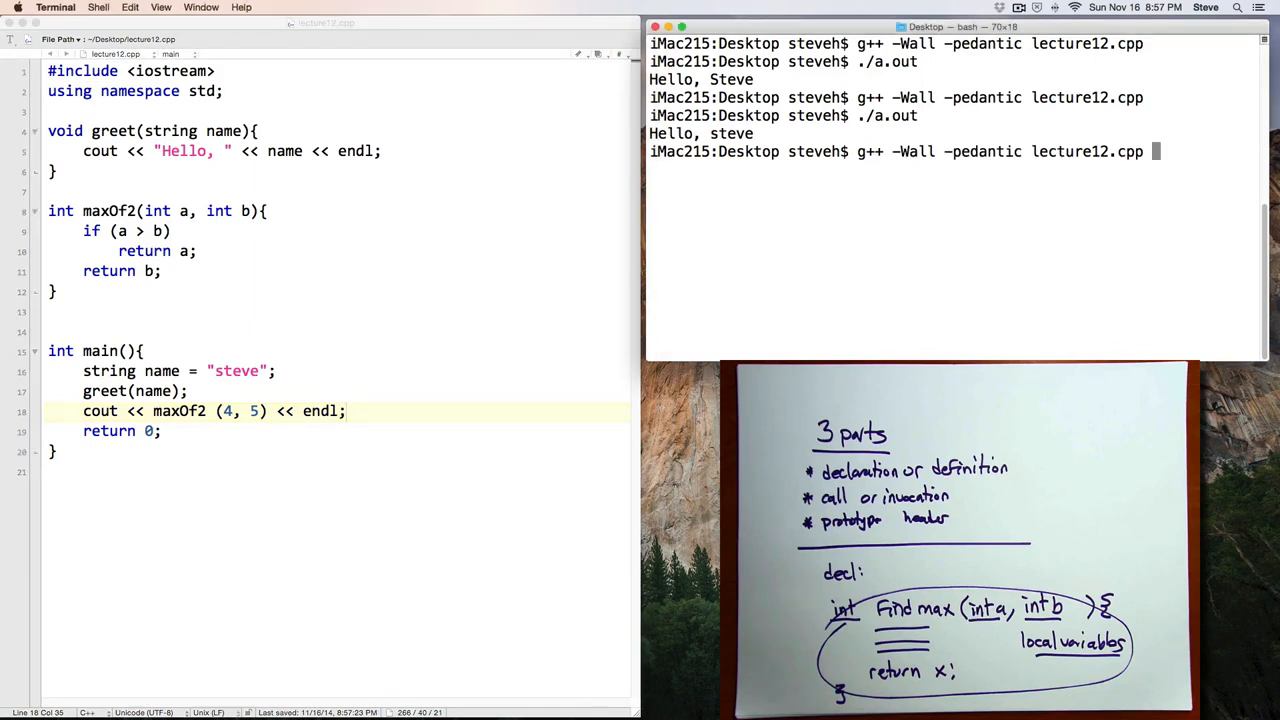
pyautogui.press('Return')
pyautogui.write('./a.out')
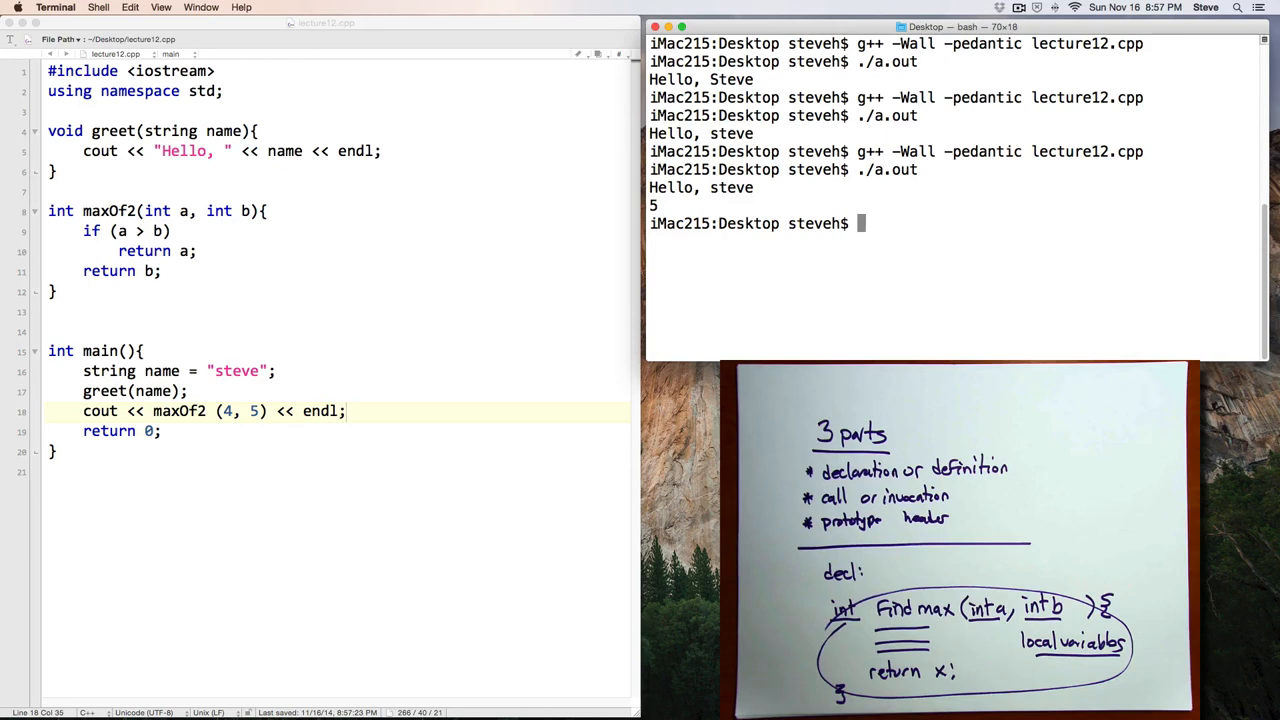
pyautogui.write('1')
pyautogui.write('./a.out')
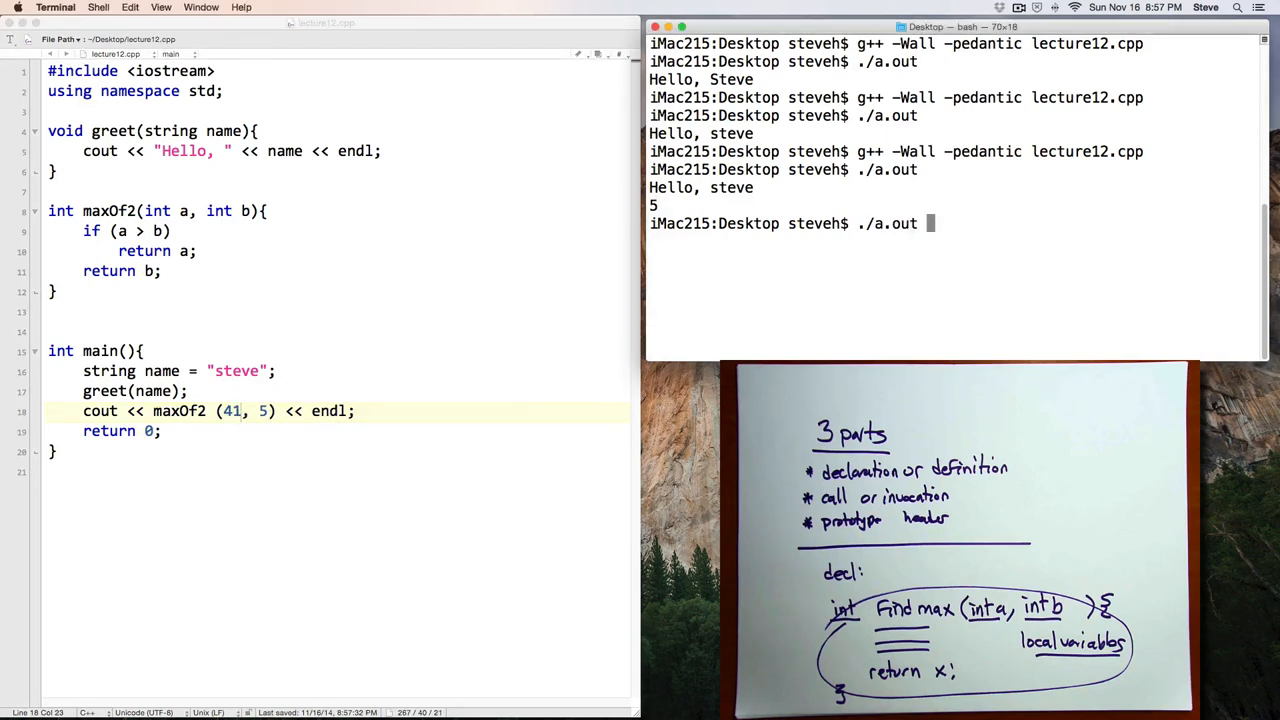
# Recompile with g++ -Wall -pedantic lecture12.cpp and run, printing 41 after Hello, steve
pyautogui.write('g++ -Wall -pedantic lecture12.cpp')
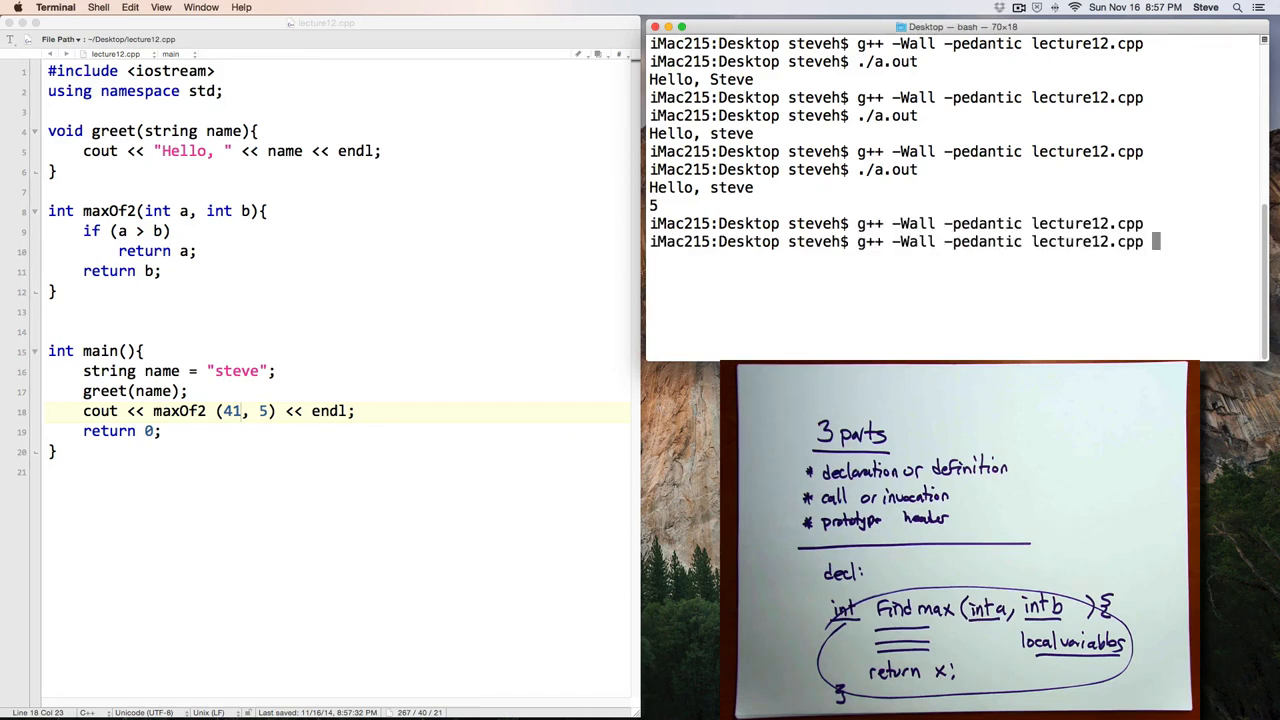
pyautogui.press('Return')
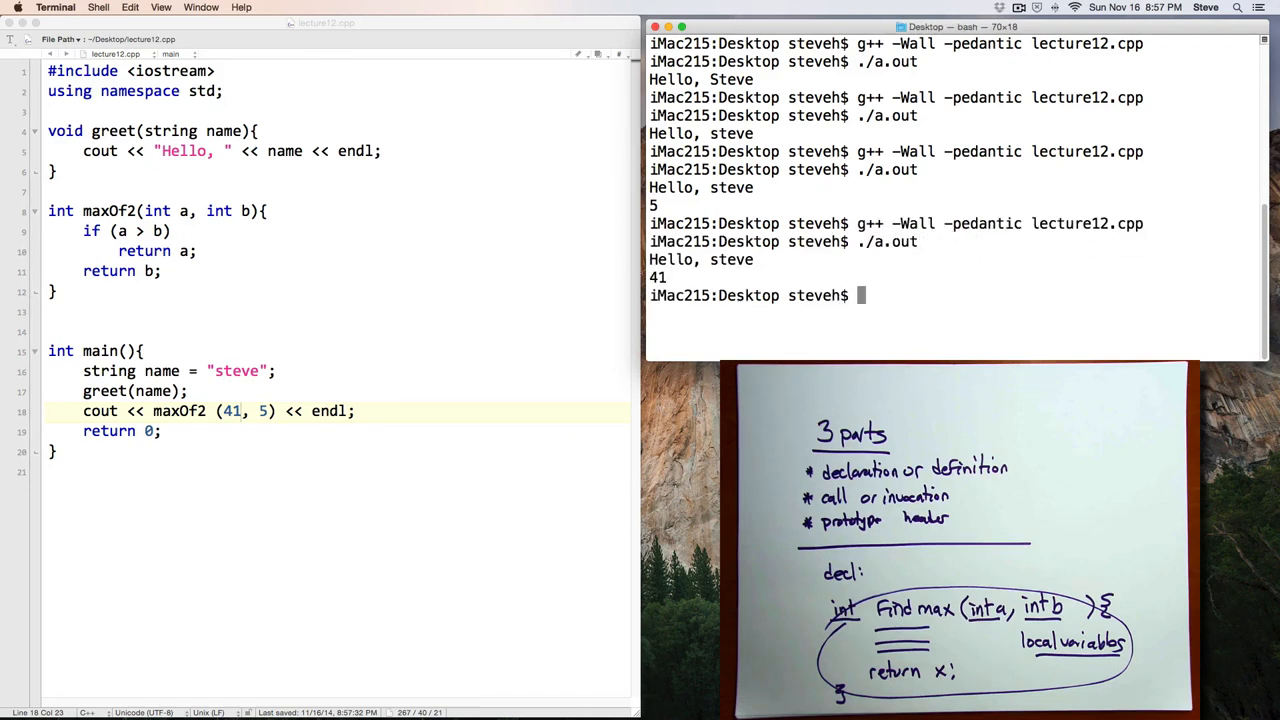
pyautogui.click(190, 390)
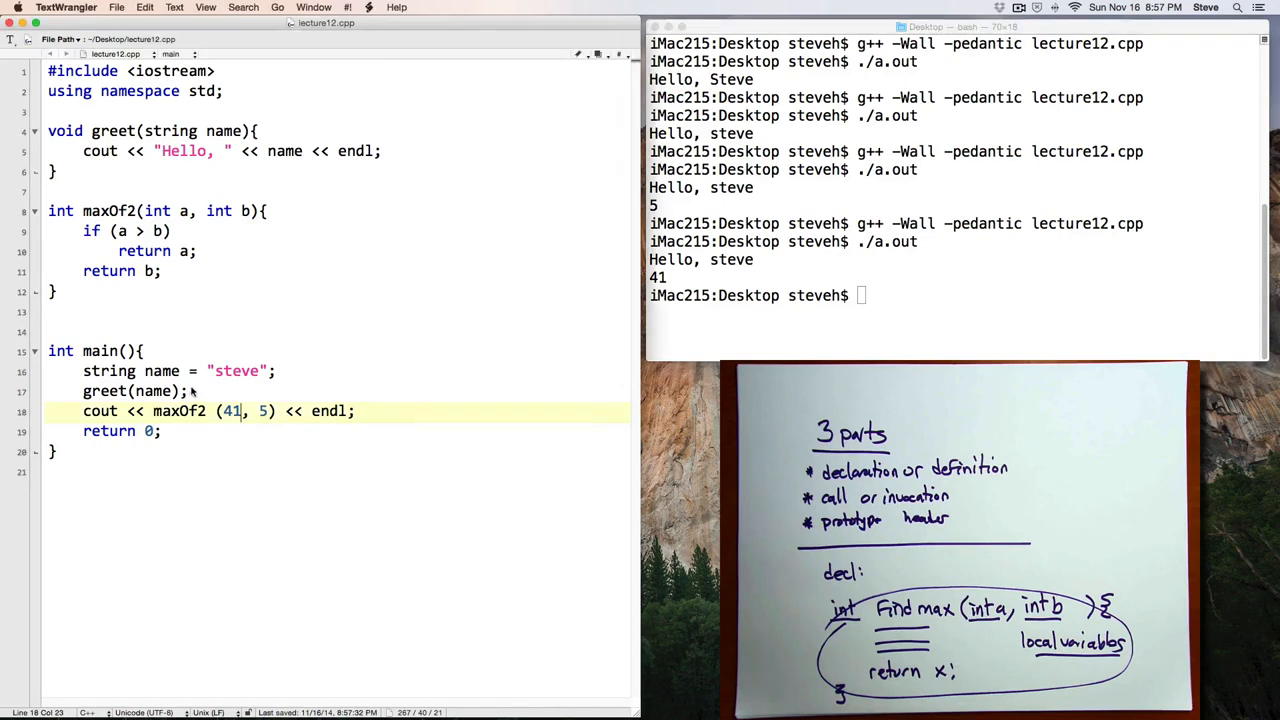
# Declare int x=5 and int y=7 in main and call maxOf2(x, y)
pyautogui.press('Return')
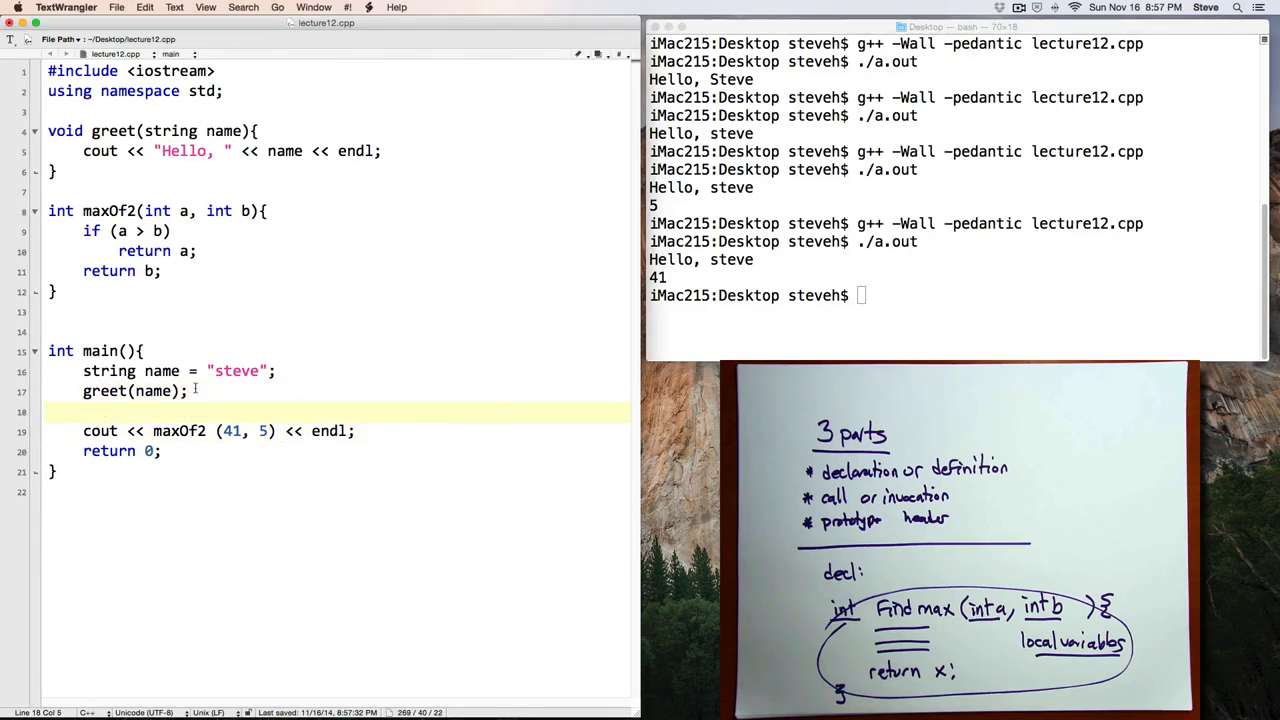
pyautogui.write('int x=5')
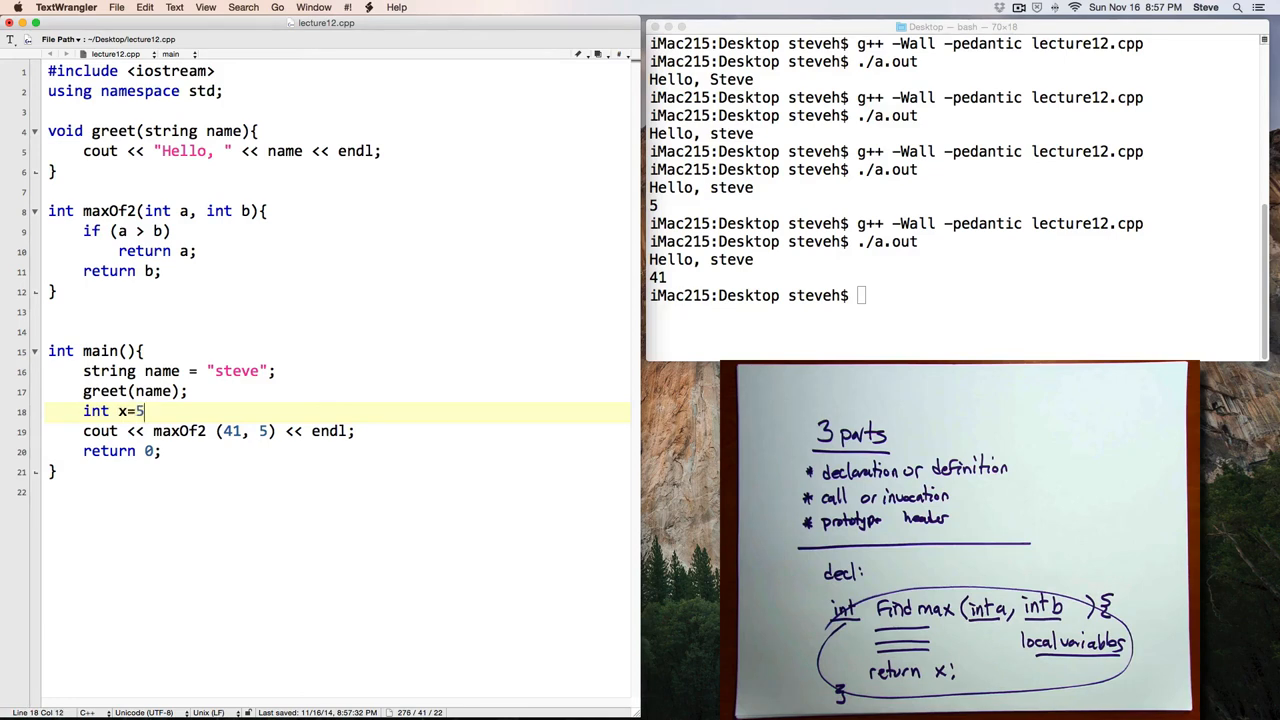
pyautogui.write(';')
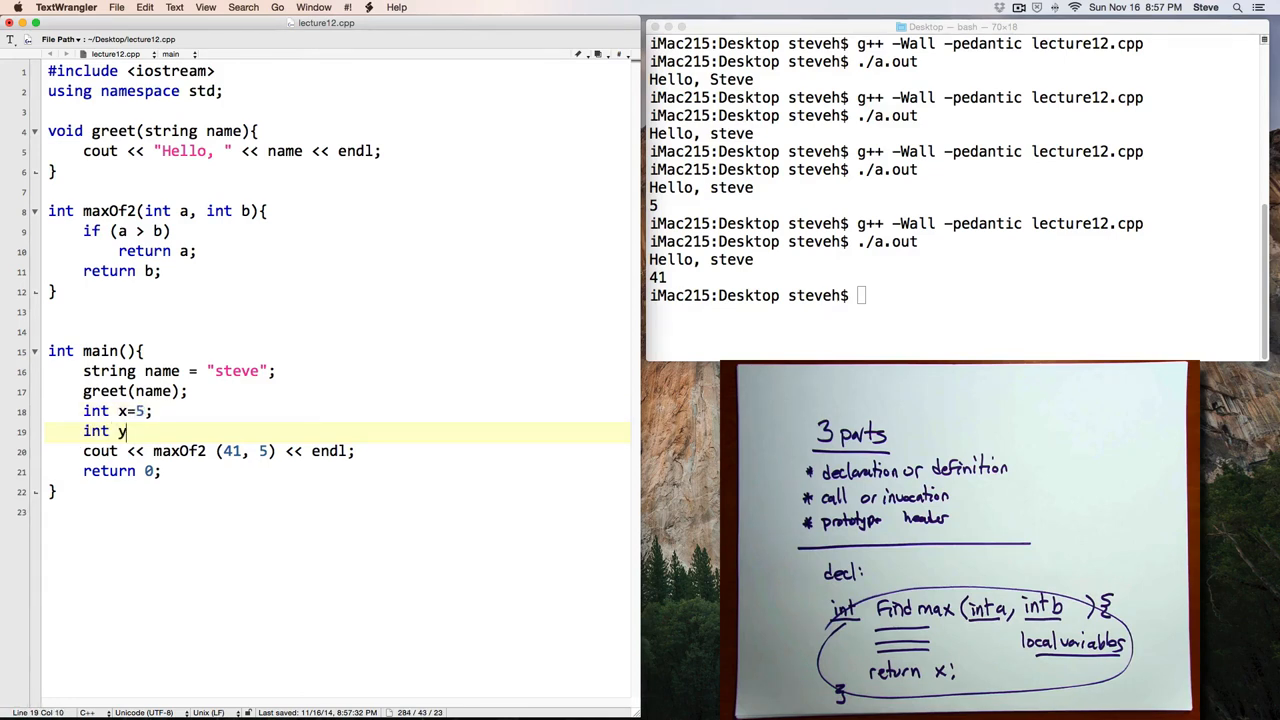
pyautogui.write('=7;')
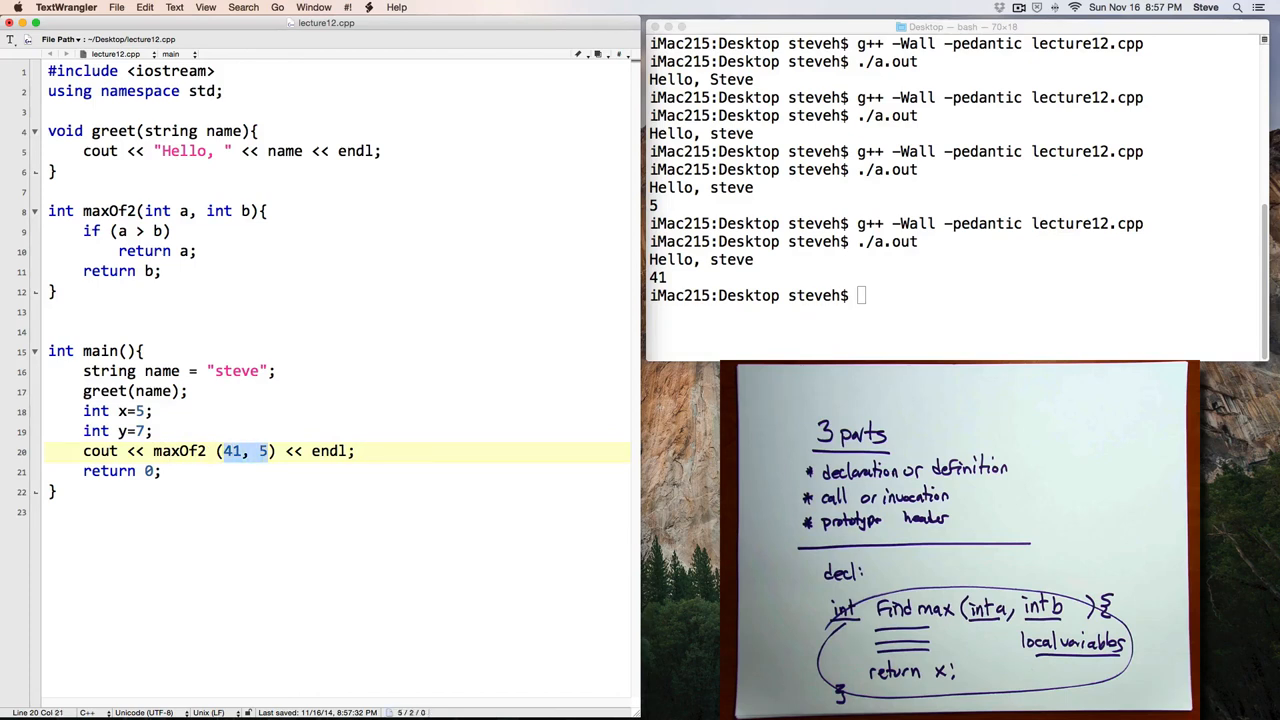
pyautogui.write('x, y')
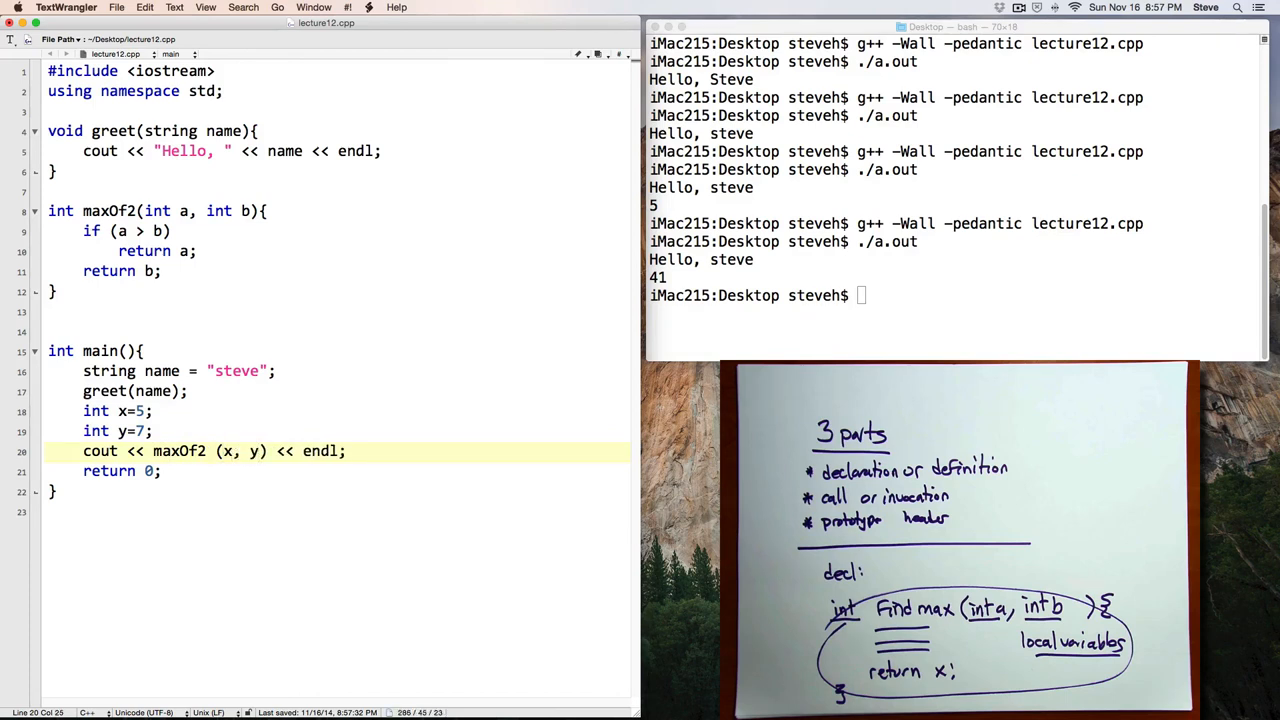